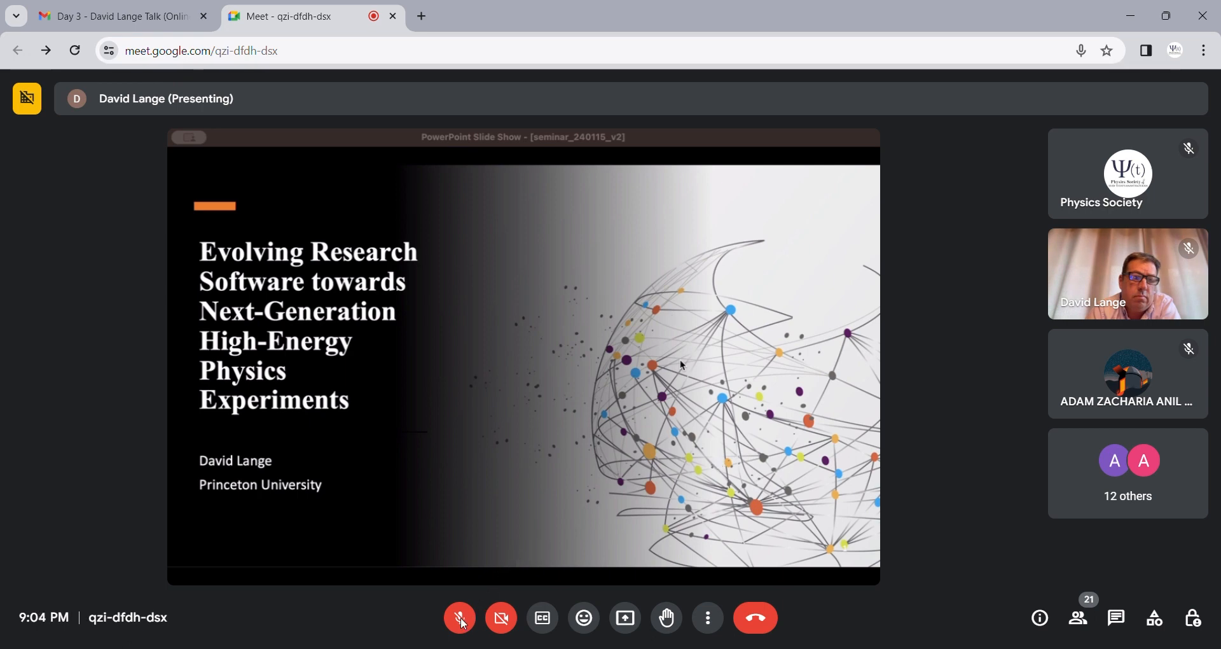
mouse_move(444, 600)
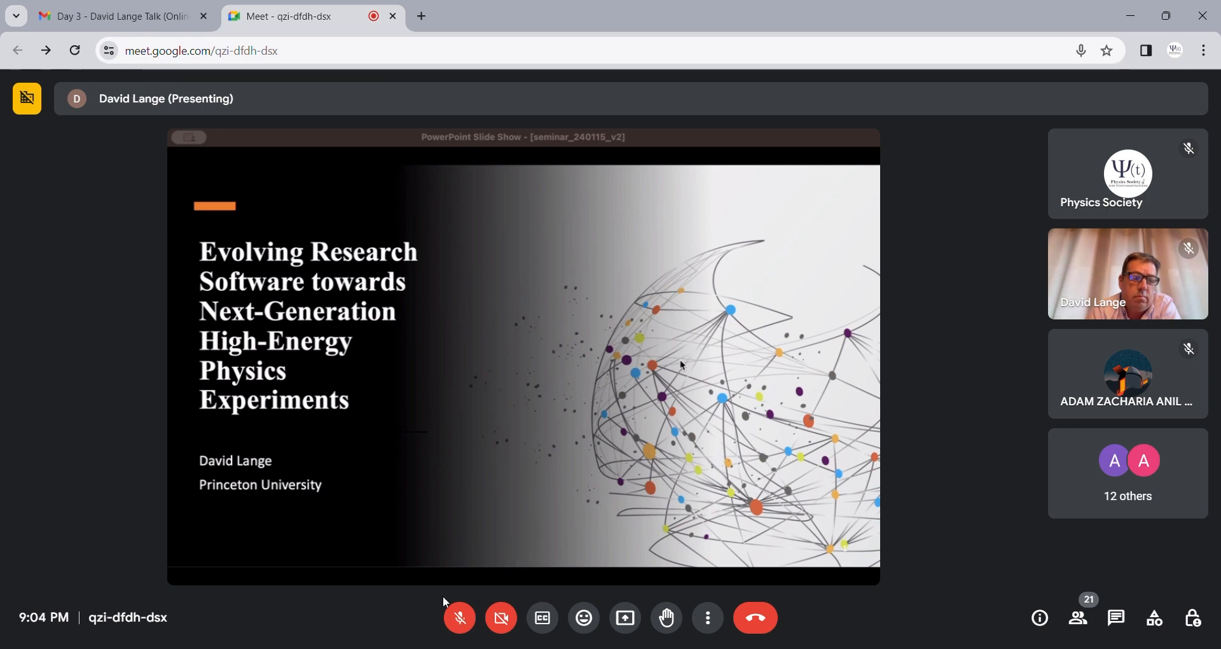
Toggle the microphone and admit the person waiting outside into the seminar call.
left_click(459, 617)
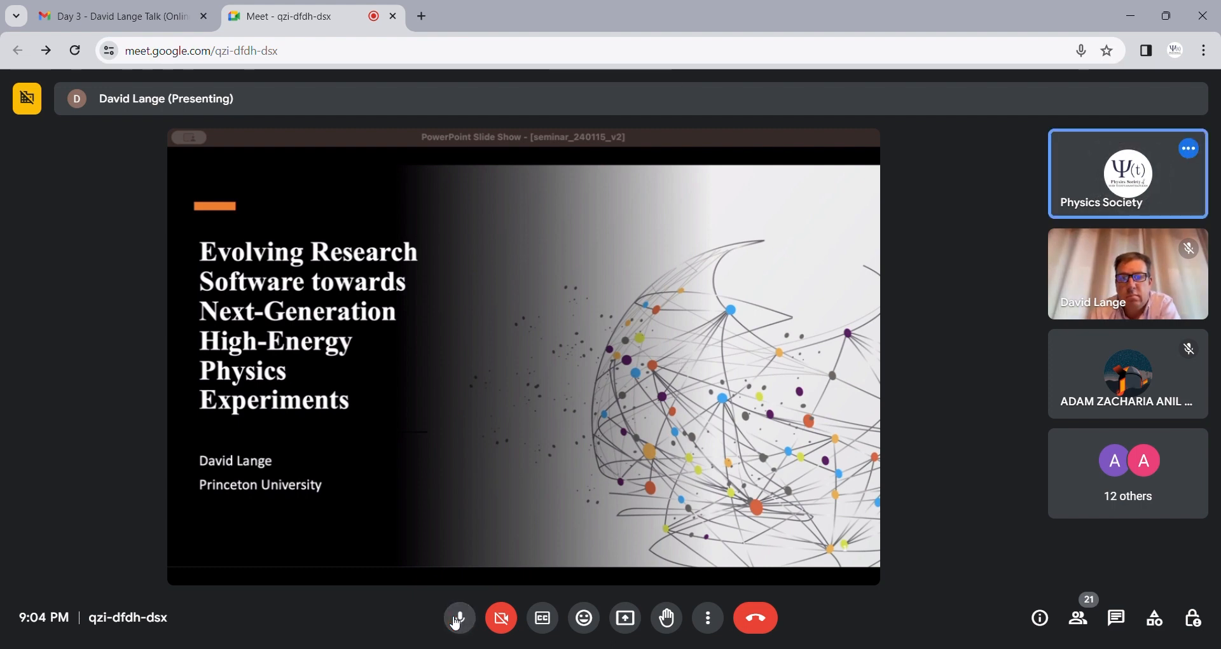
left_click(457, 617)
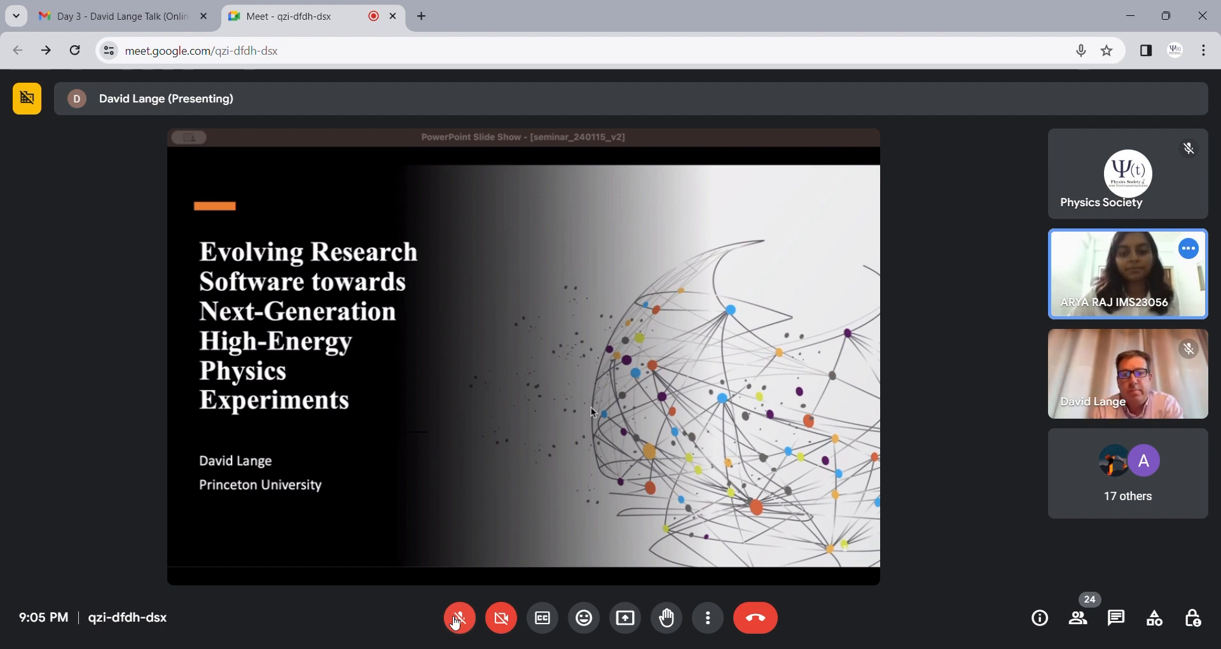
mouse_move(637, 458)
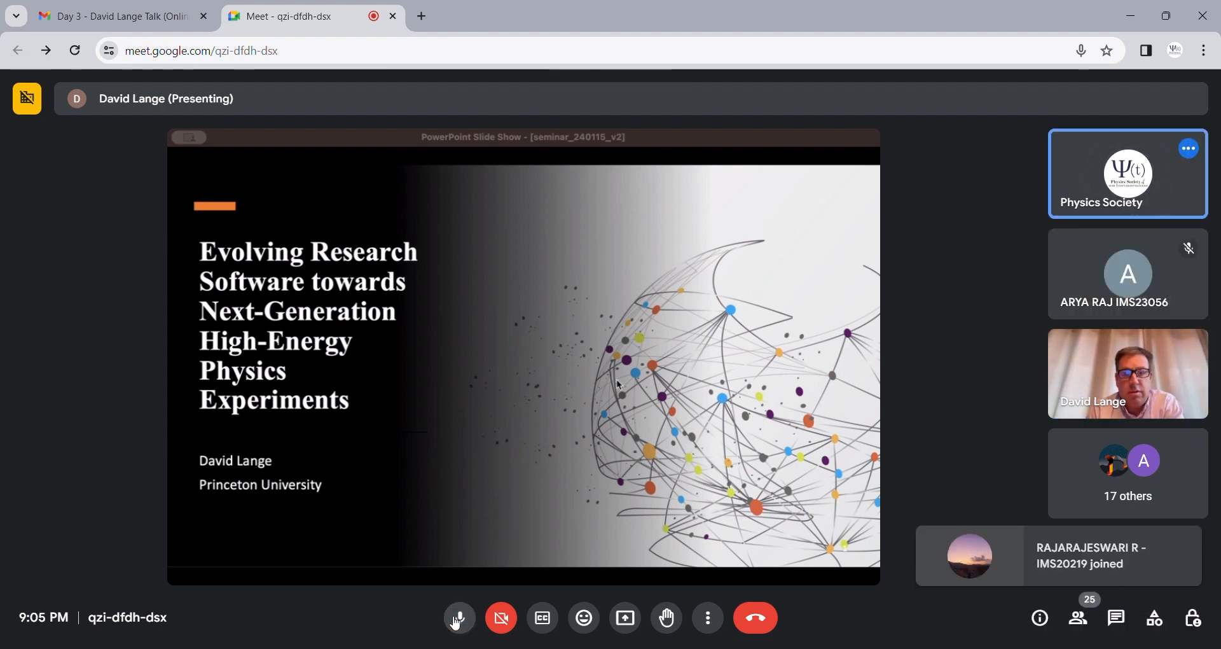
left_click(458, 617)
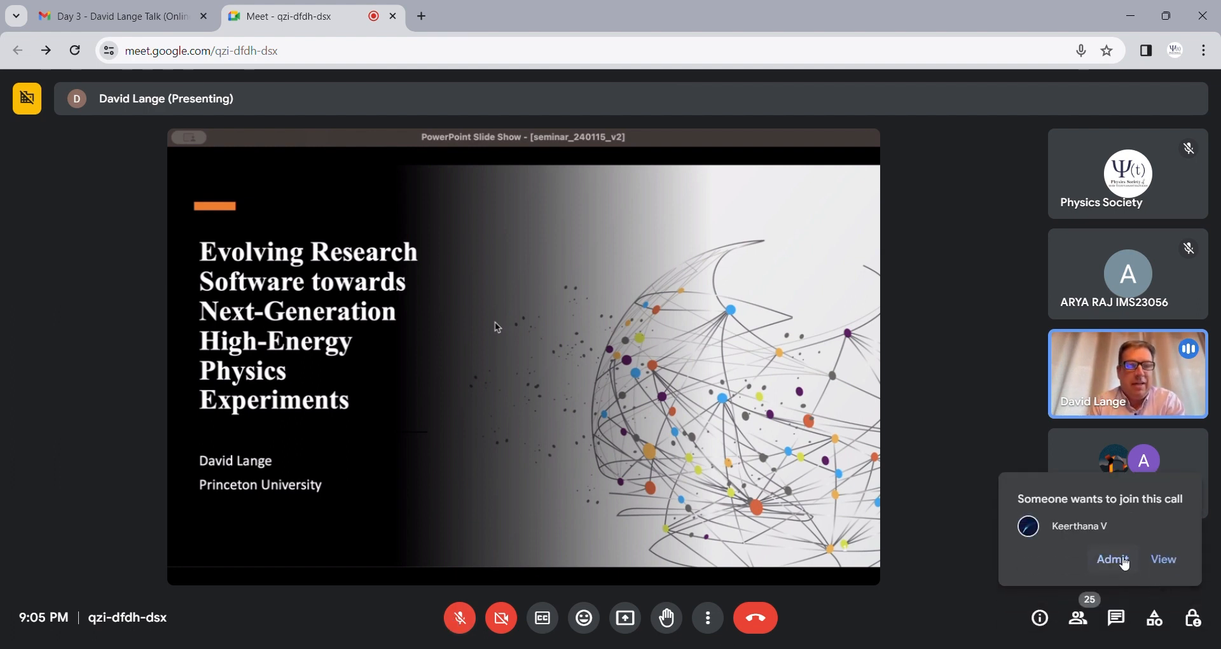
left_click(1111, 559)
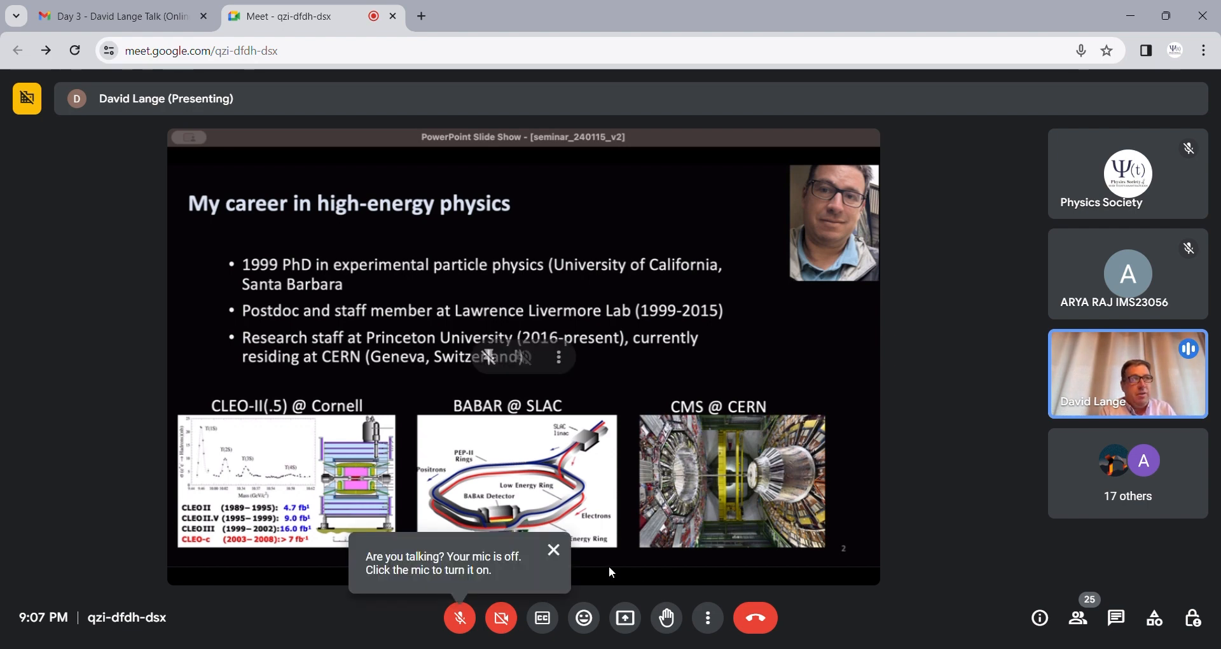
left_click(553, 549)
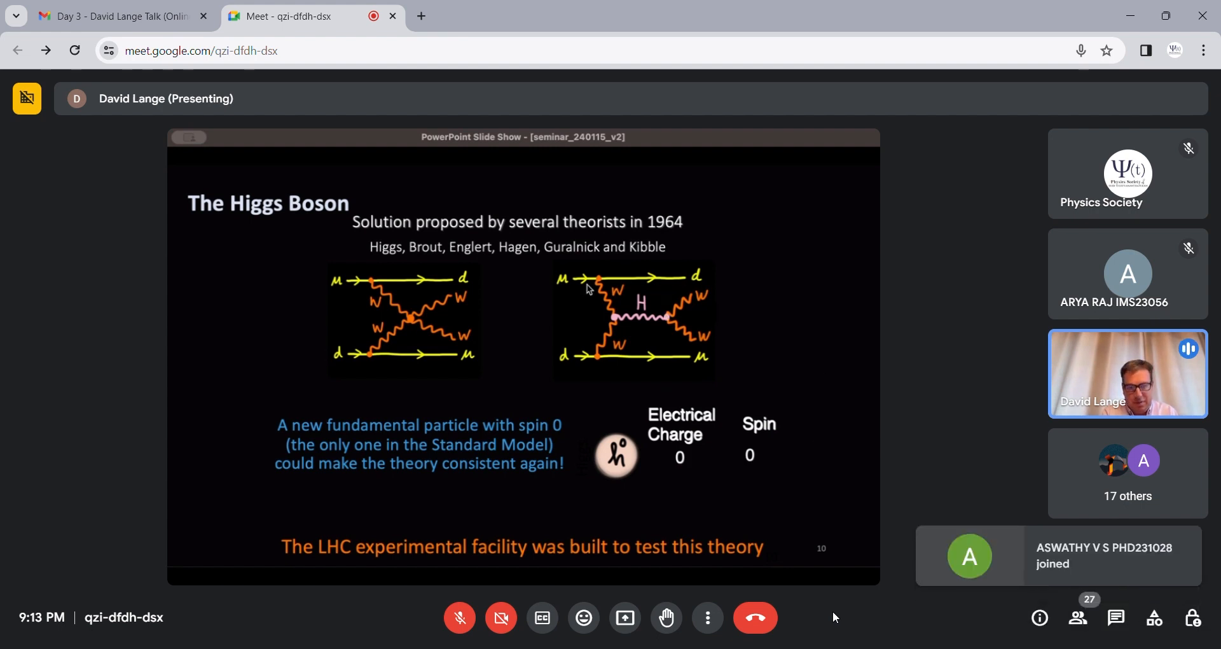
mouse_move(536, 441)
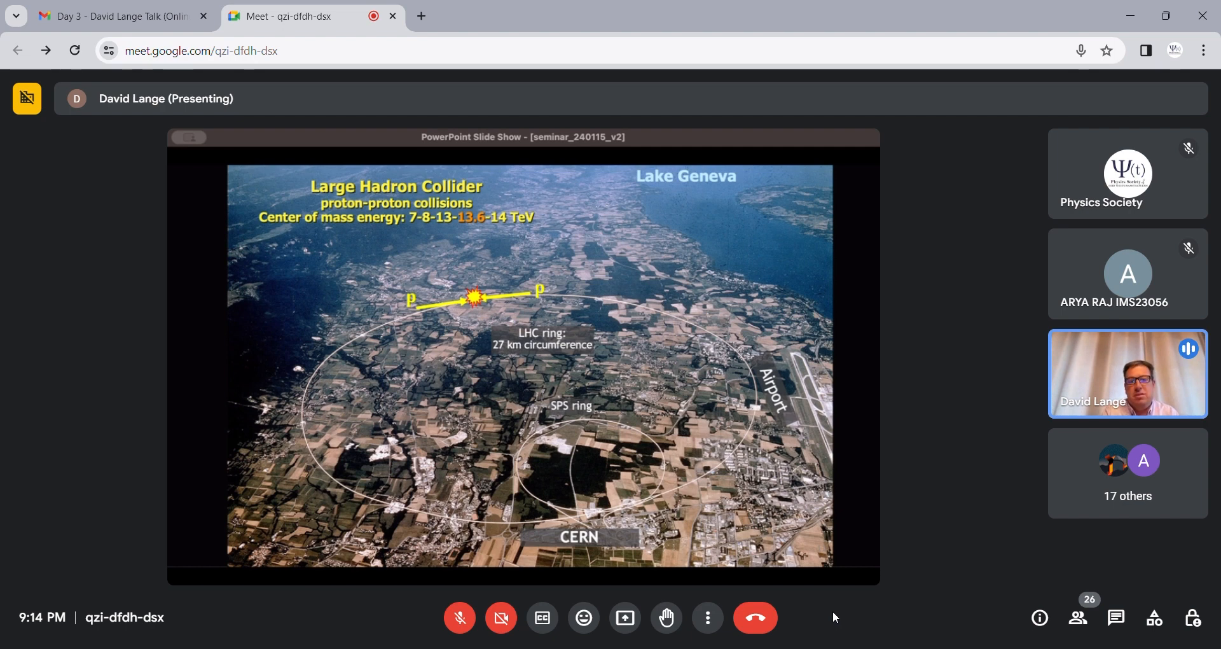
mouse_move(812, 434)
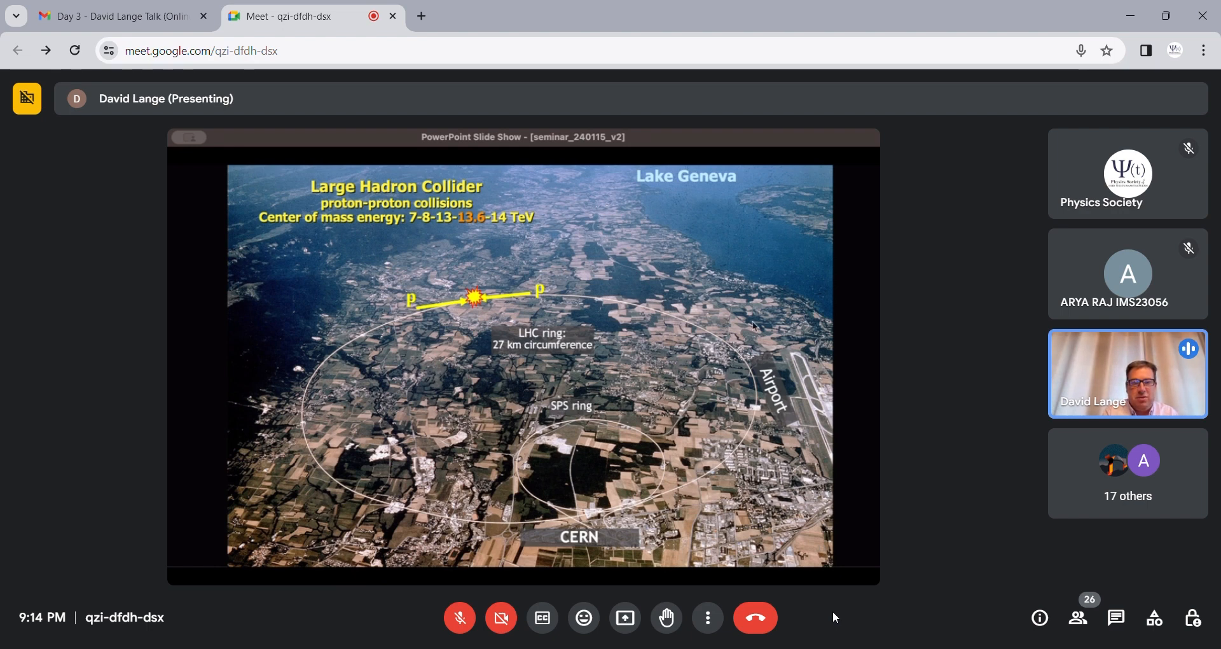
mouse_move(762, 322)
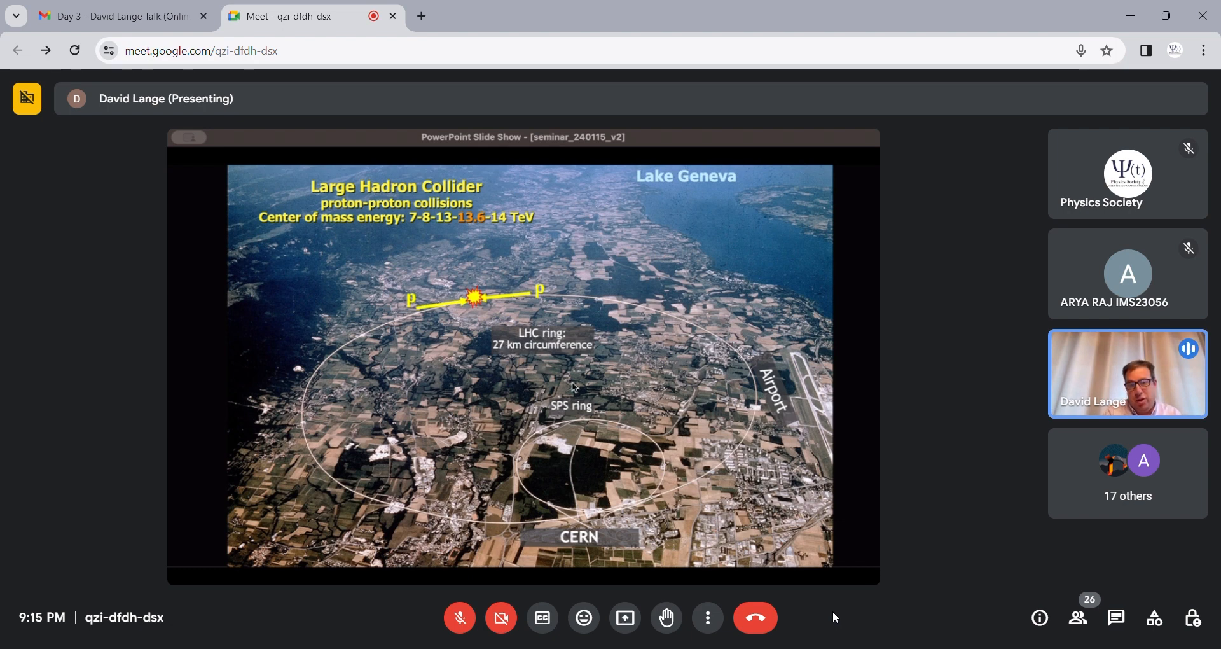
mouse_move(497, 320)
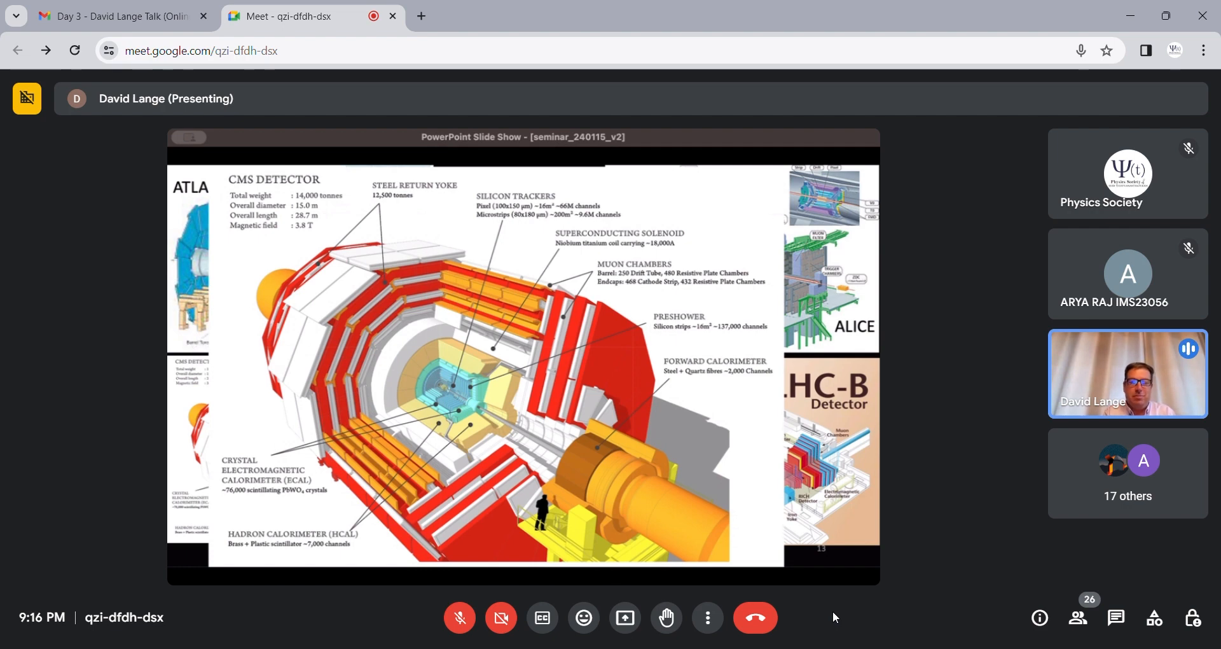
mouse_move(1188, 349)
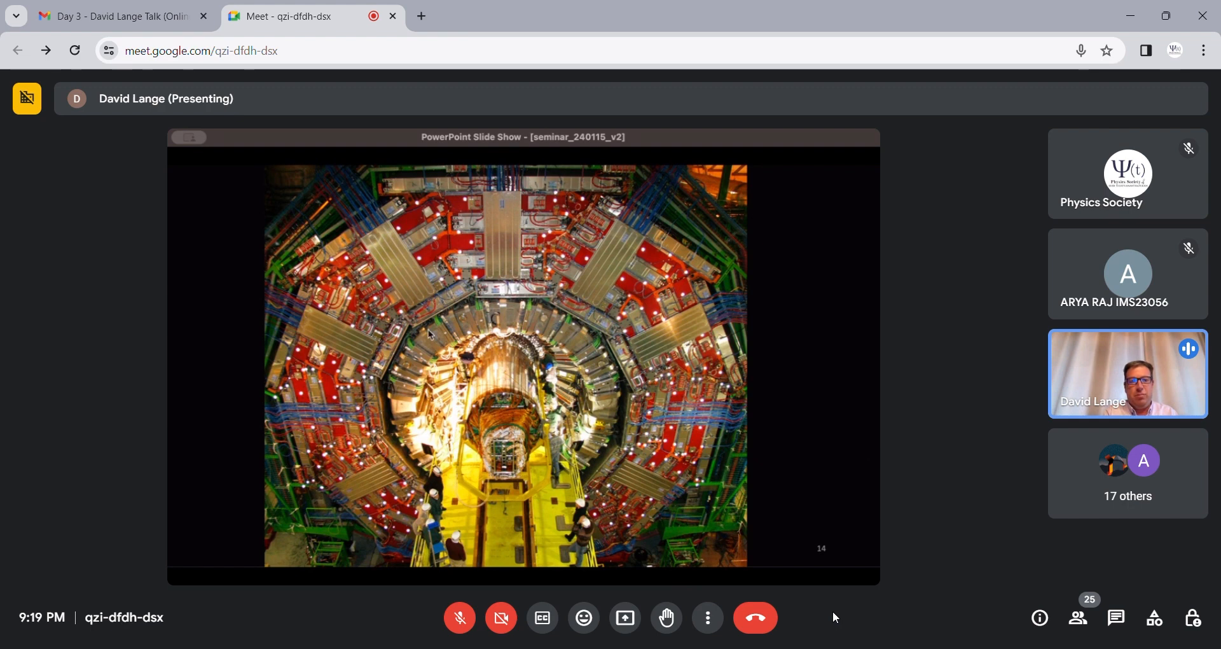
mouse_move(674, 336)
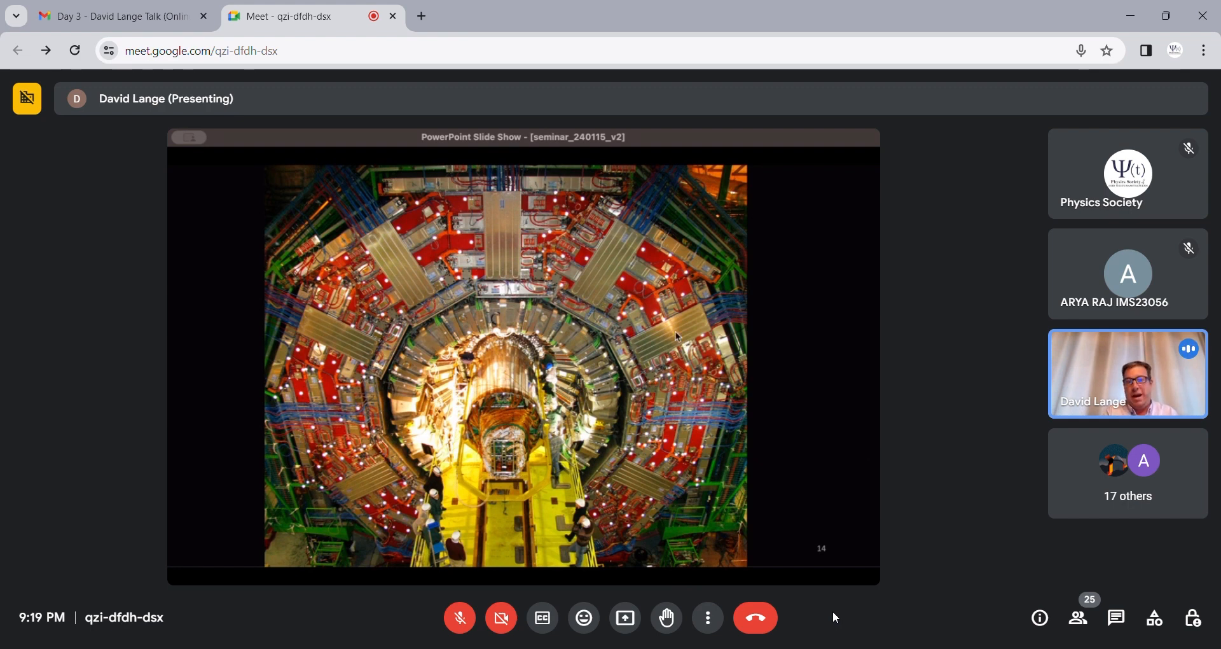
mouse_move(637, 189)
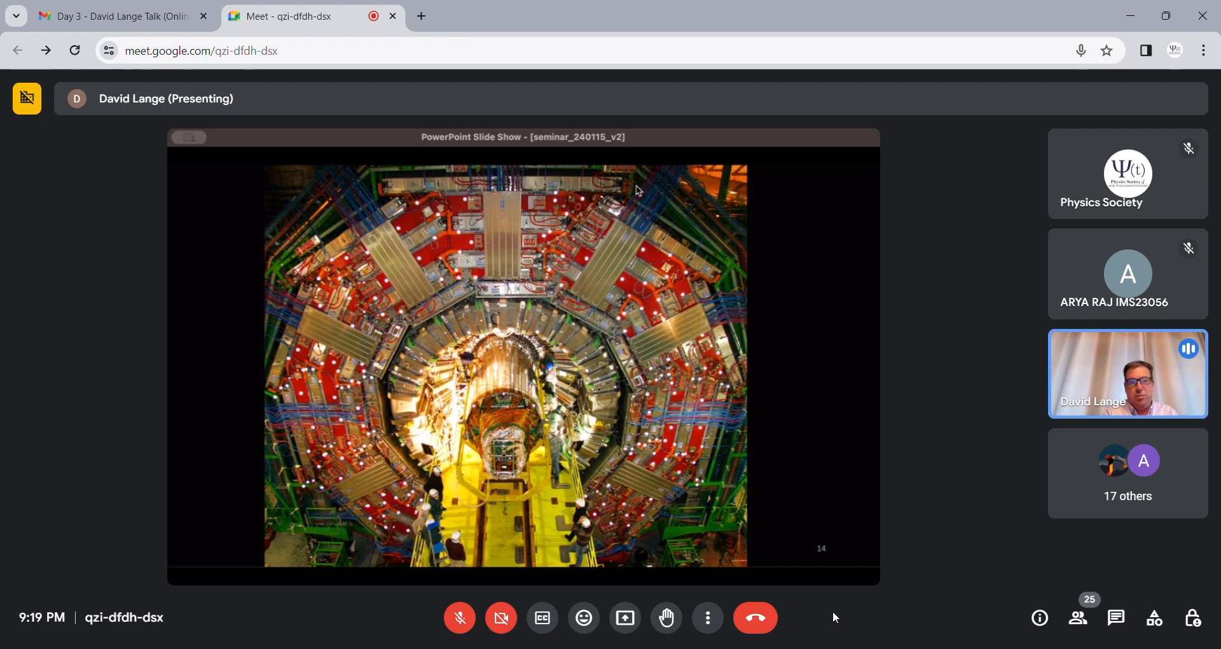
mouse_move(678, 294)
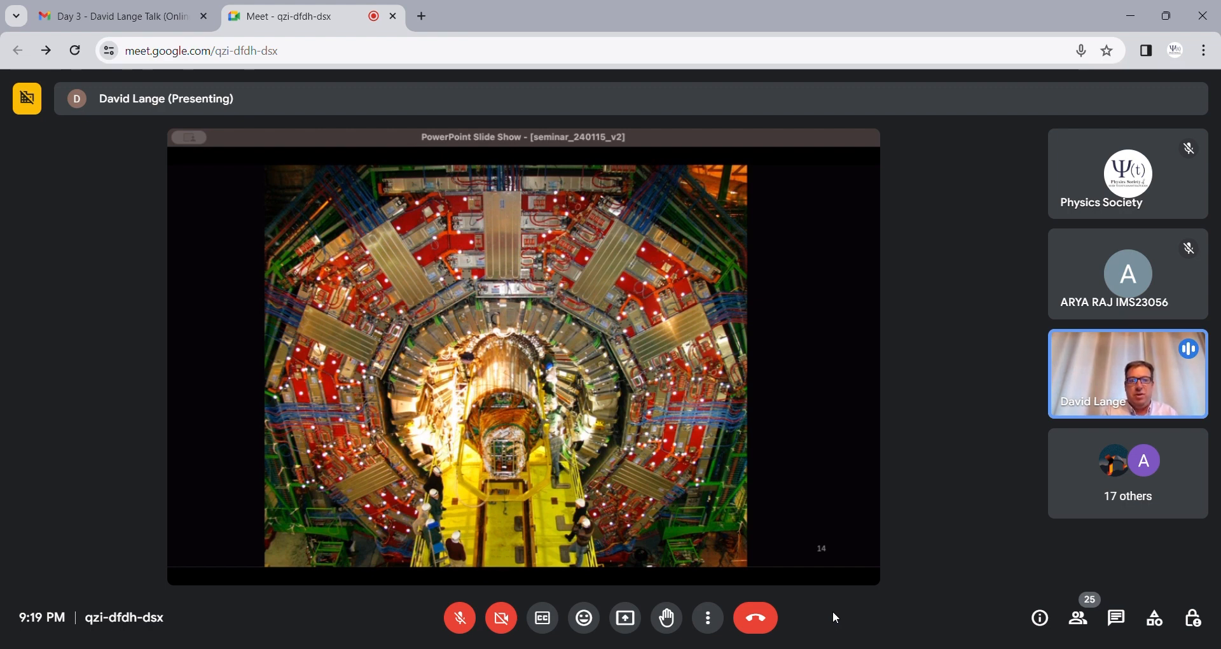
mouse_move(814, 325)
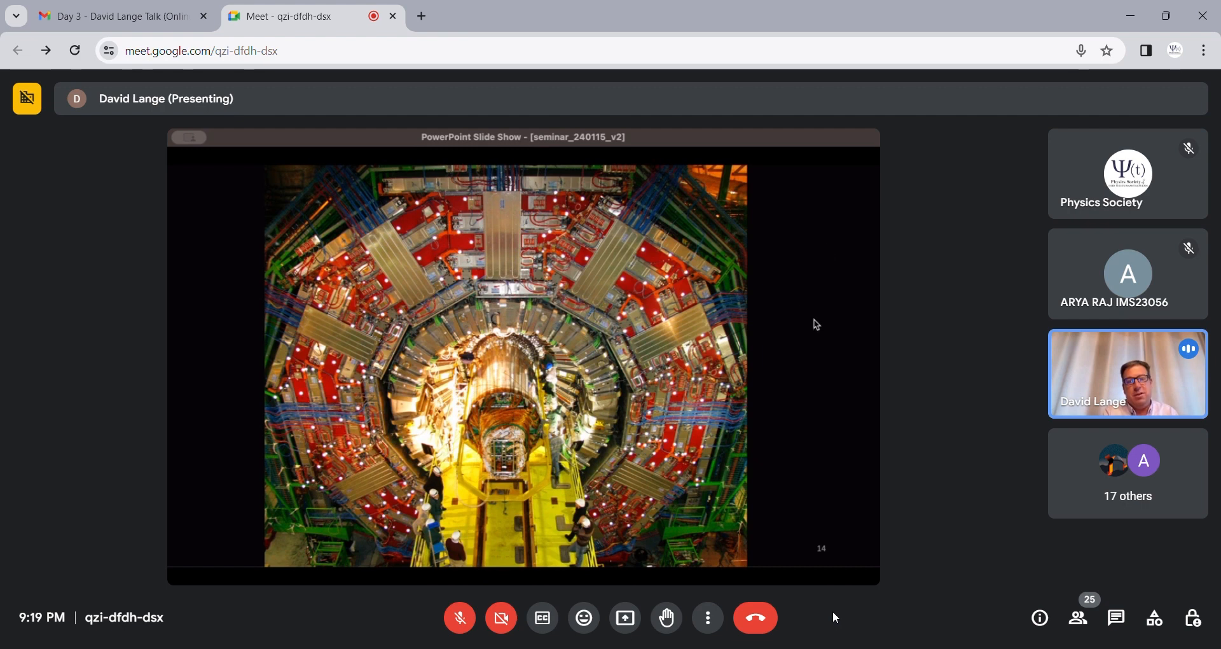
mouse_move(736, 282)
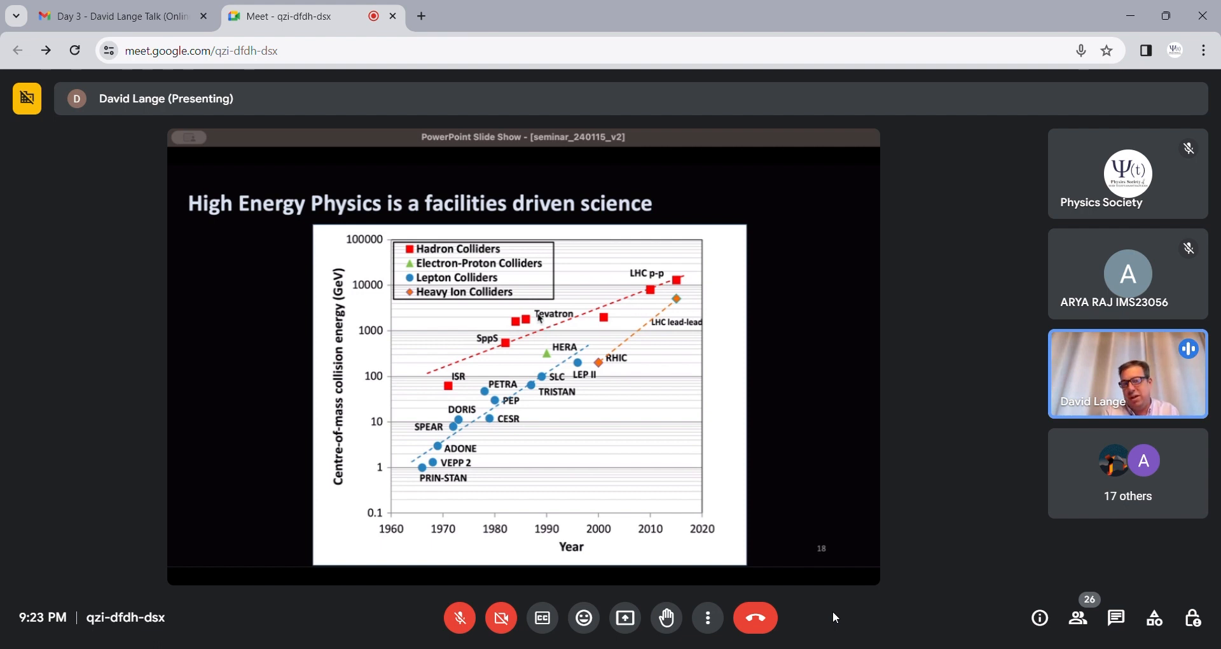
mouse_move(676, 297)
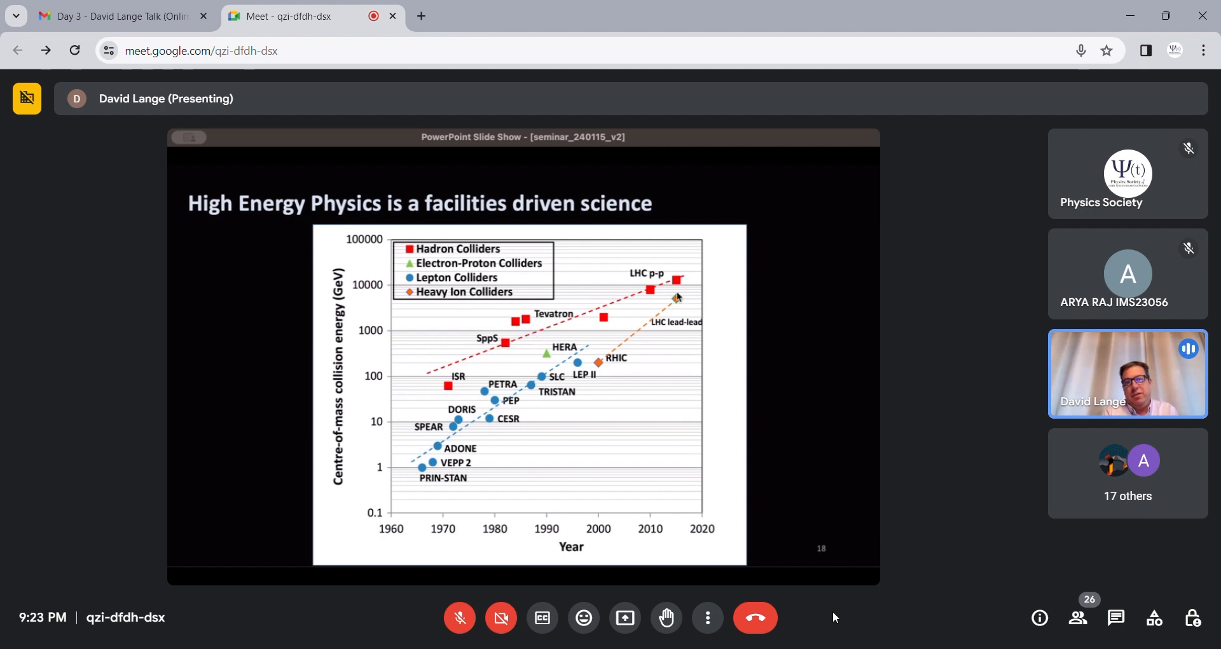
mouse_move(650, 268)
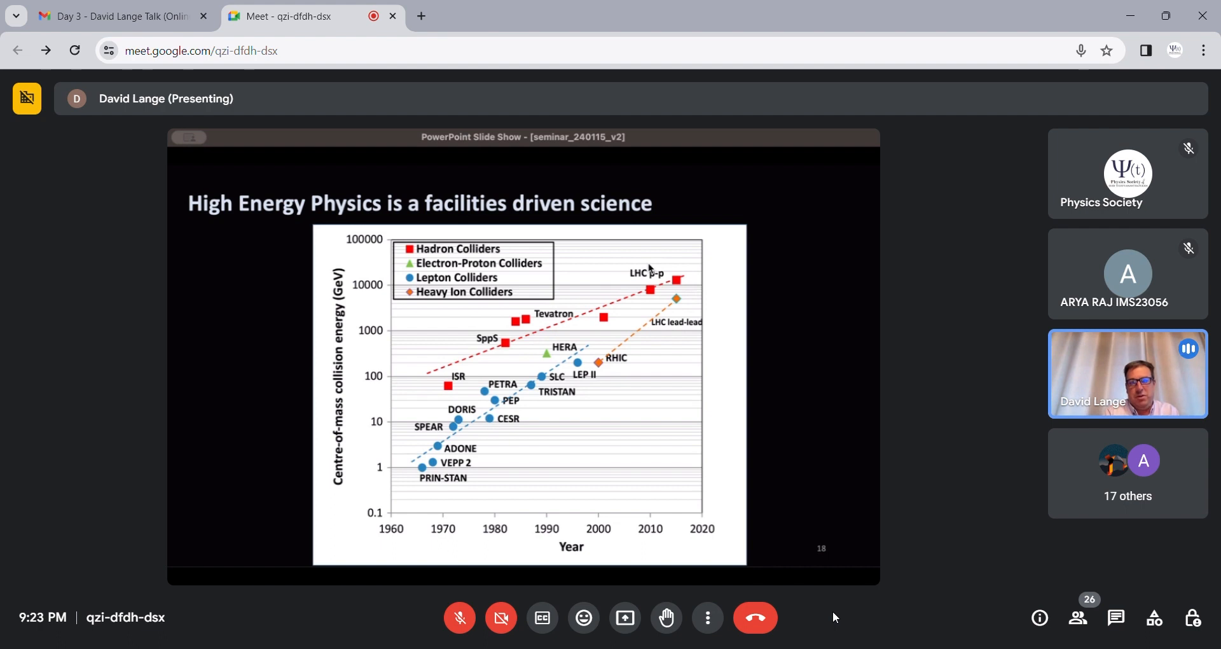
mouse_move(640, 259)
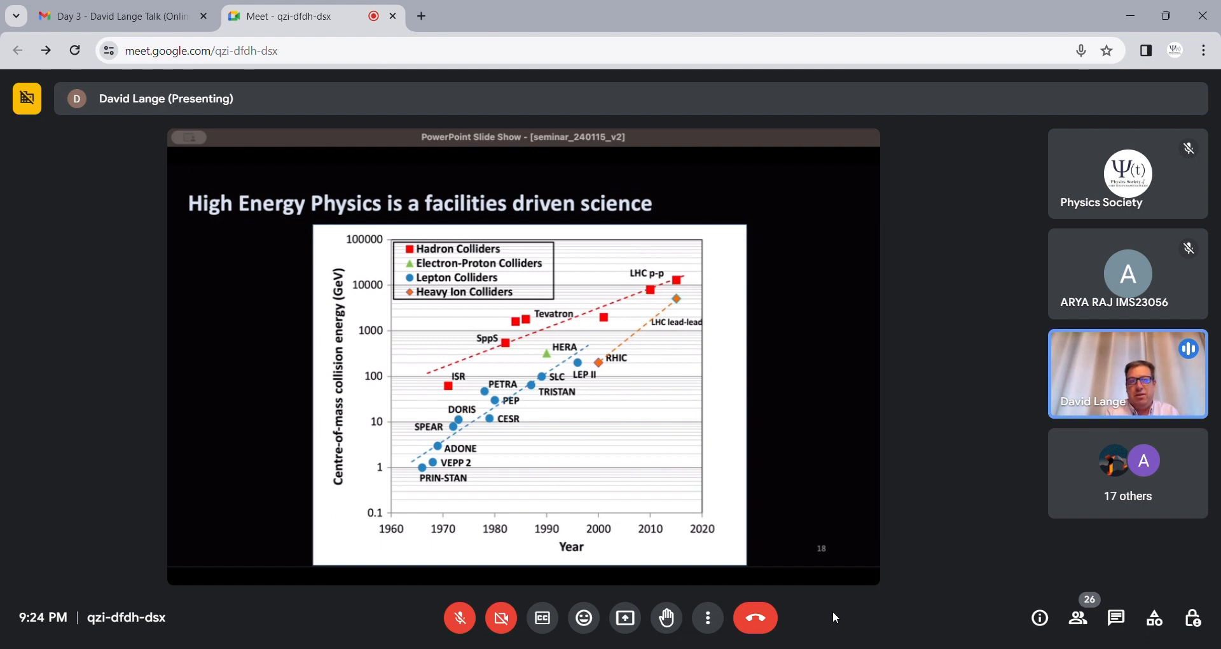
mouse_move(560, 308)
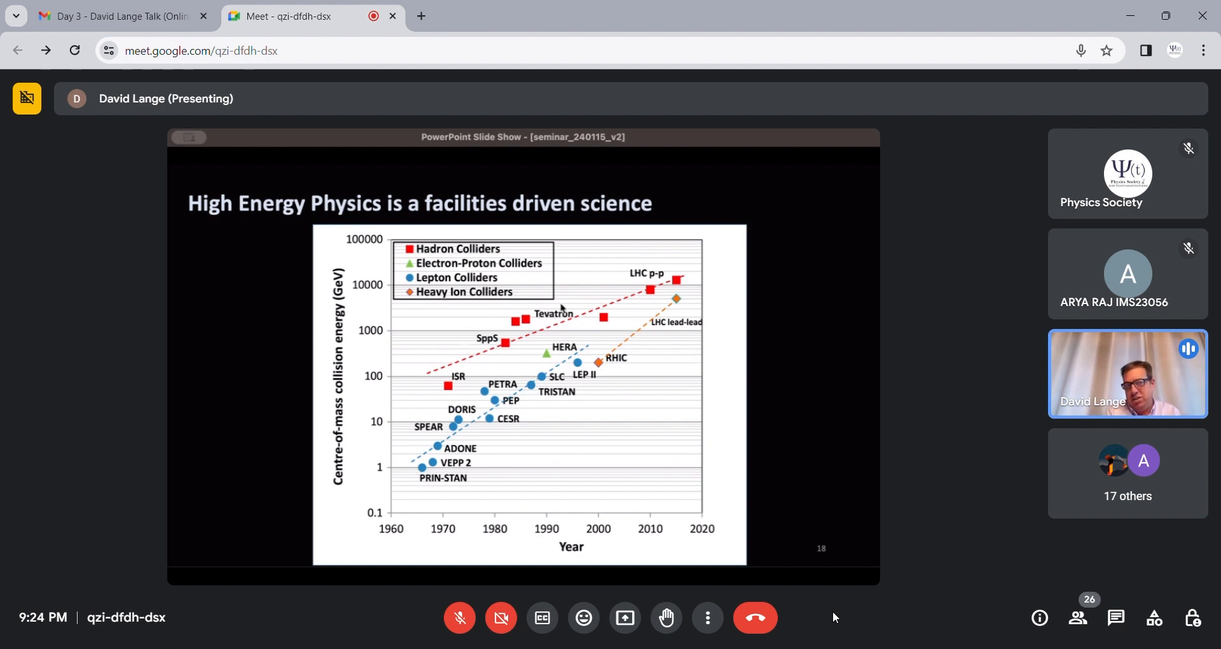
mouse_move(563, 300)
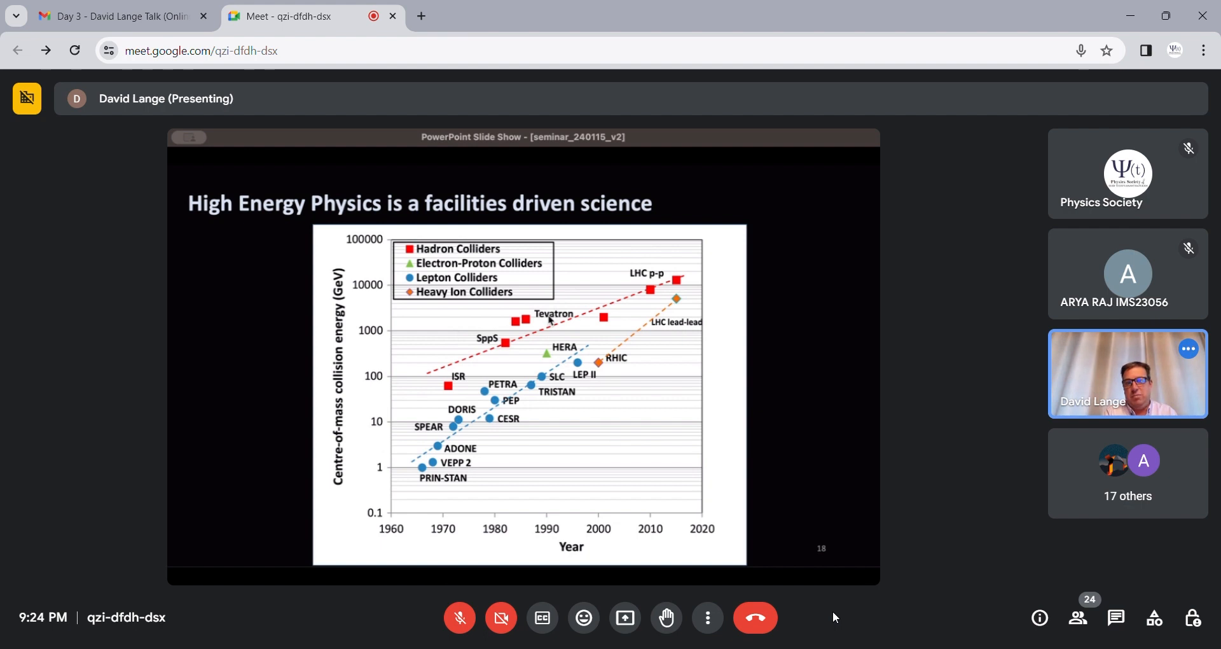
mouse_move(561, 400)
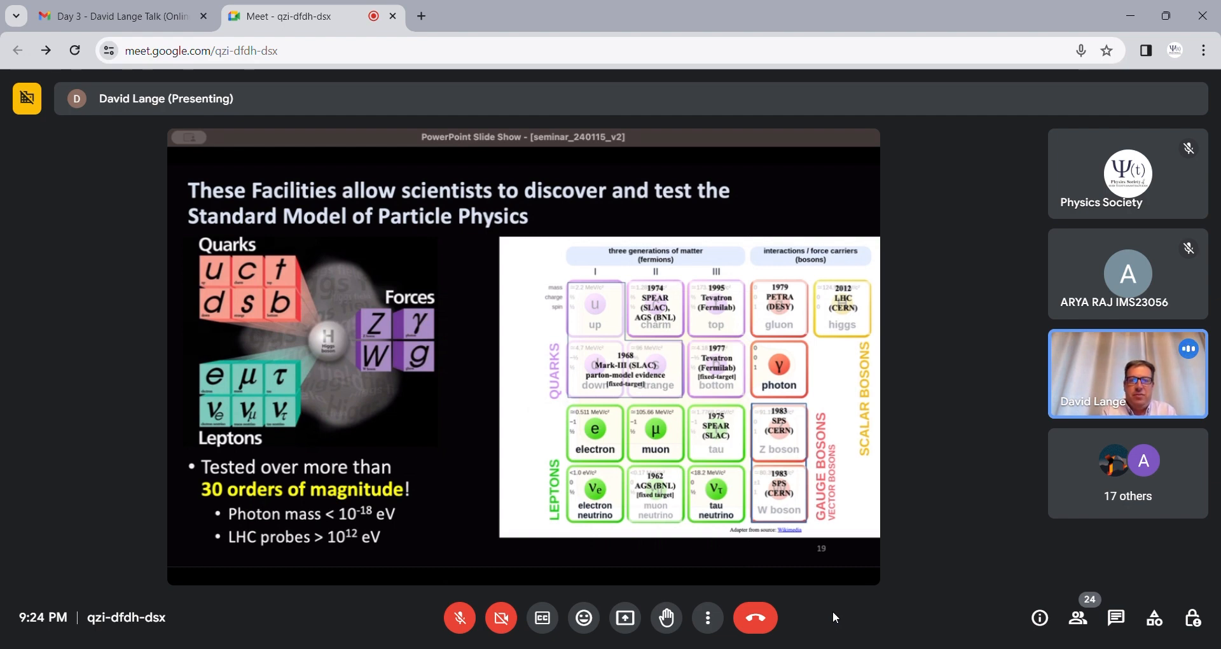
mouse_move(601, 304)
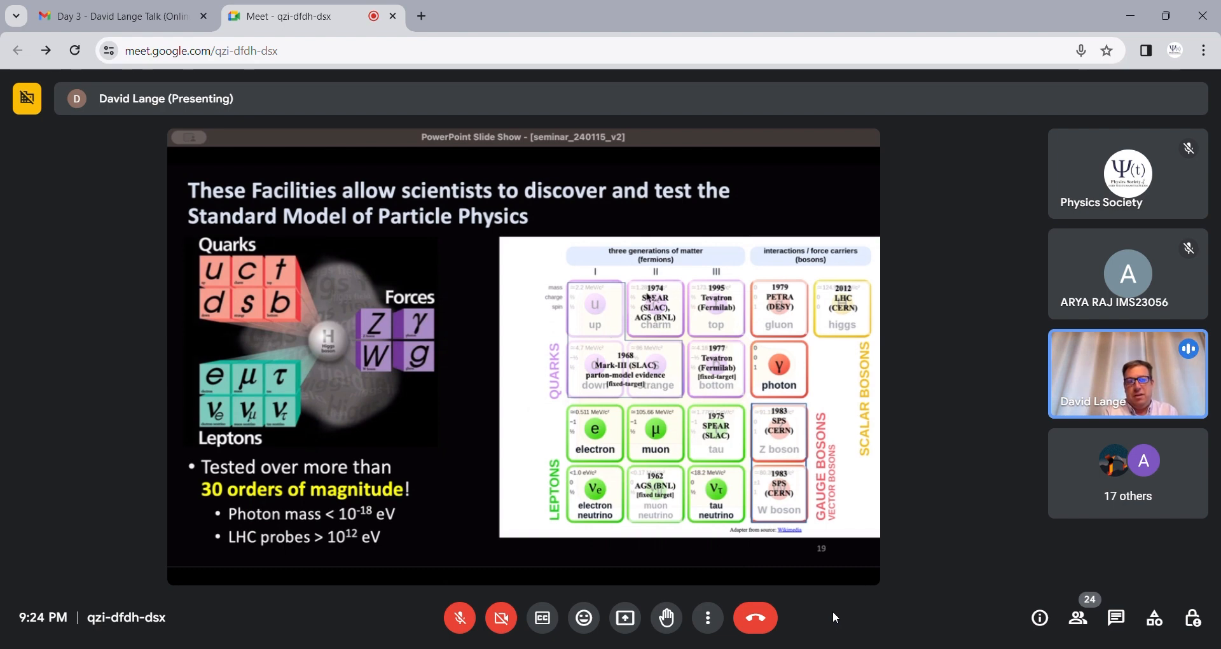
mouse_move(660, 366)
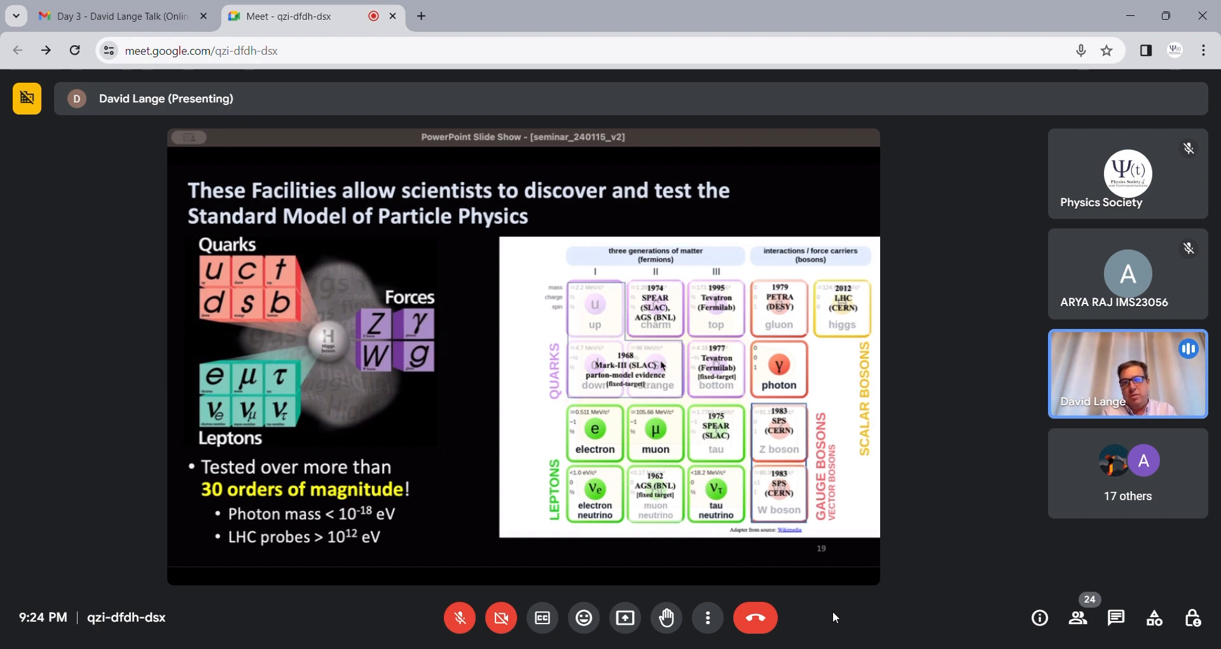
mouse_move(741, 352)
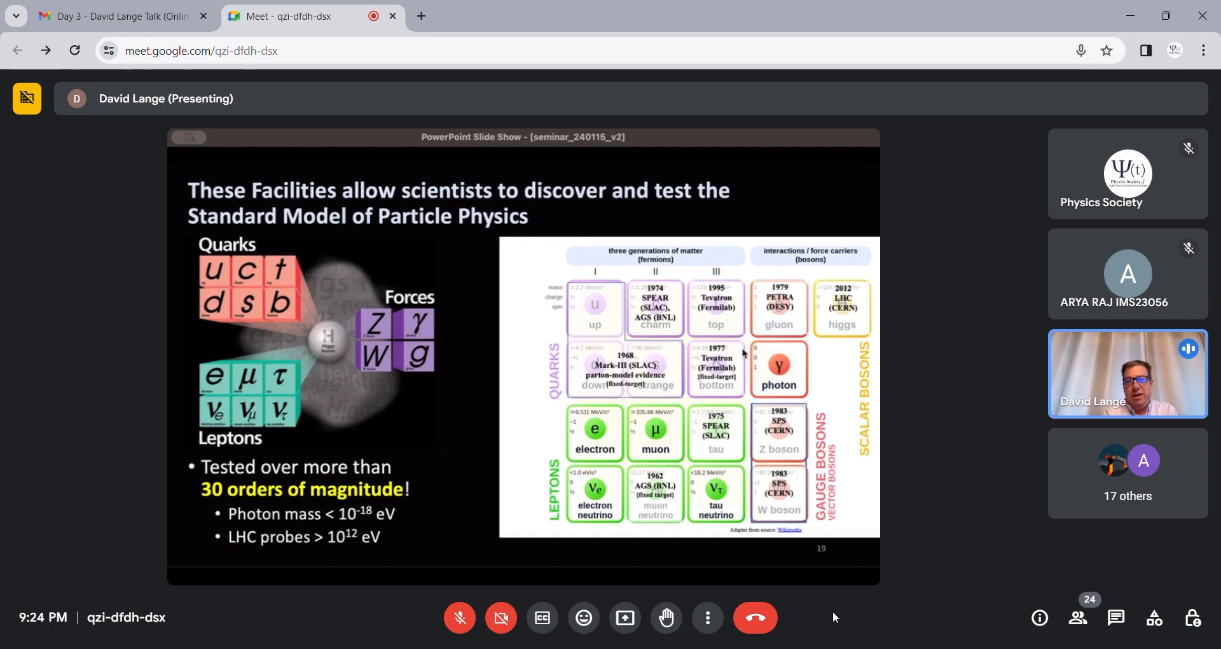
mouse_move(796, 475)
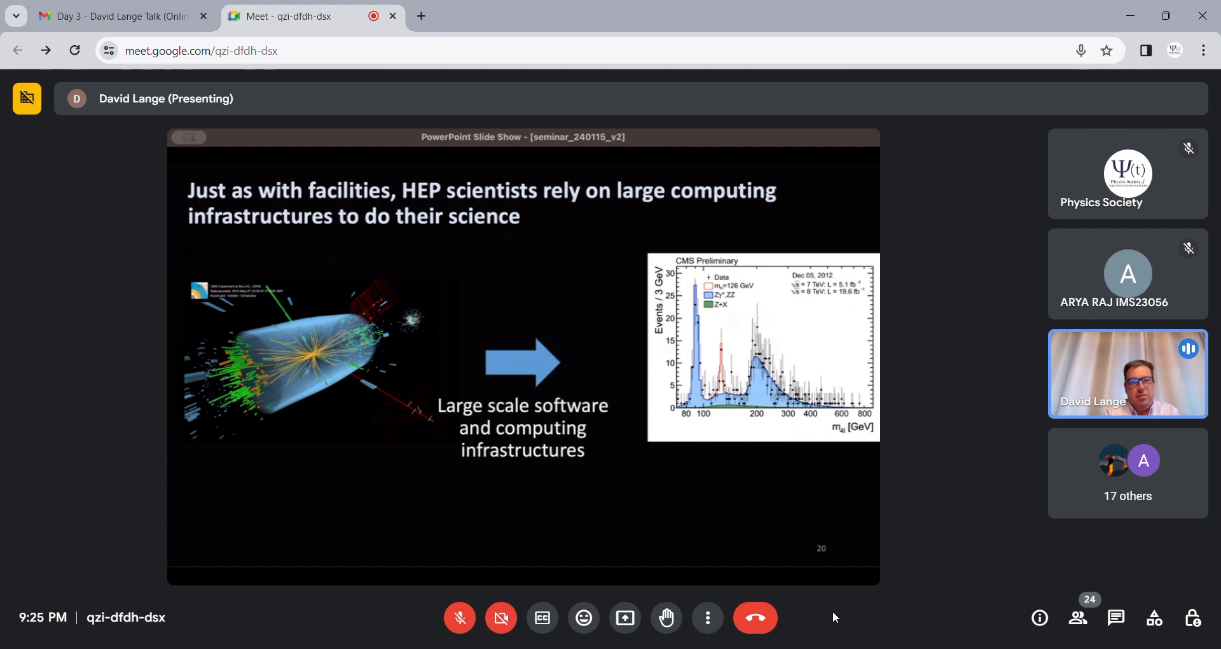
mouse_move(413, 387)
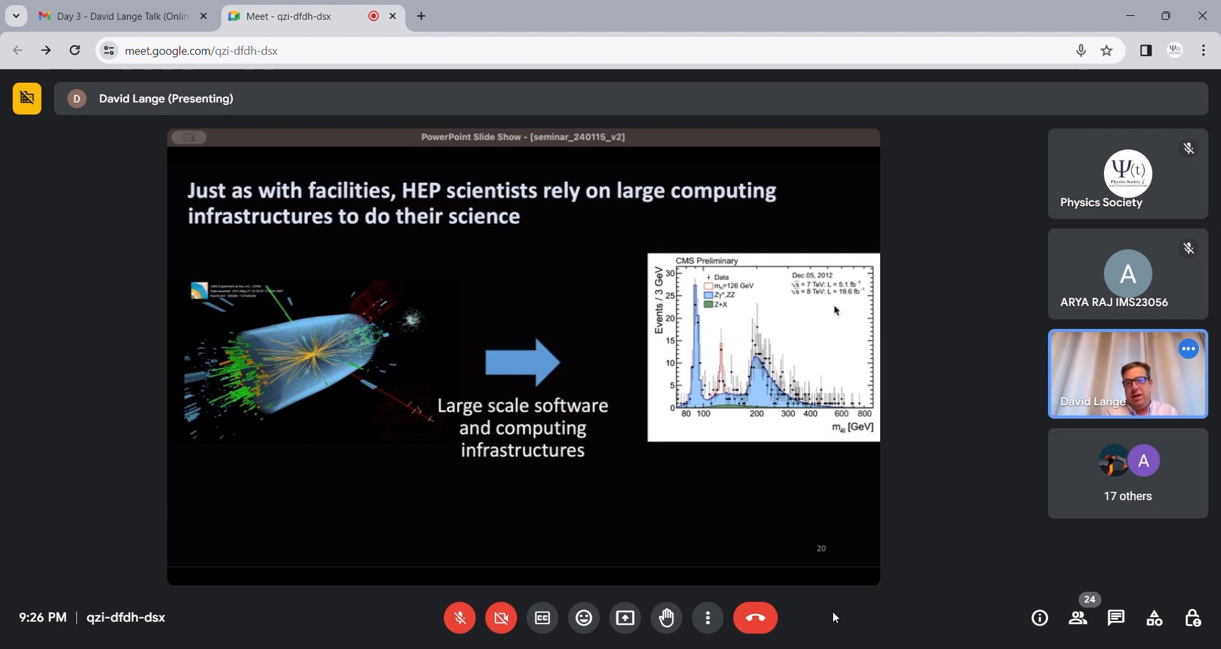
mouse_move(726, 384)
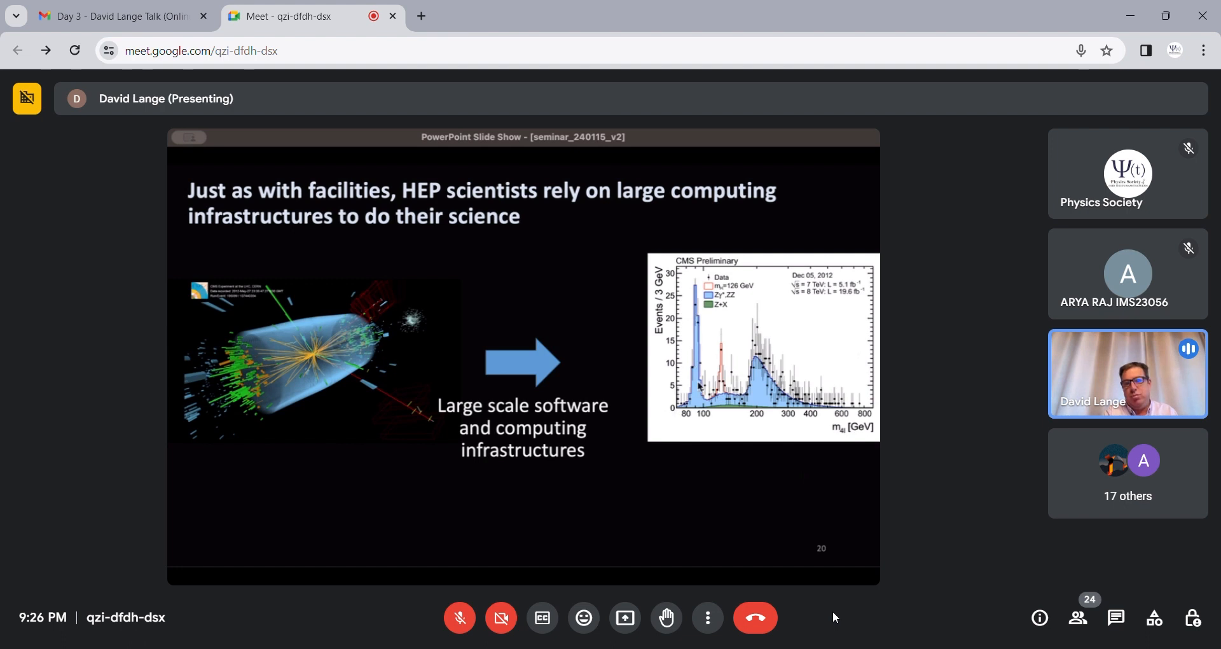
mouse_move(742, 411)
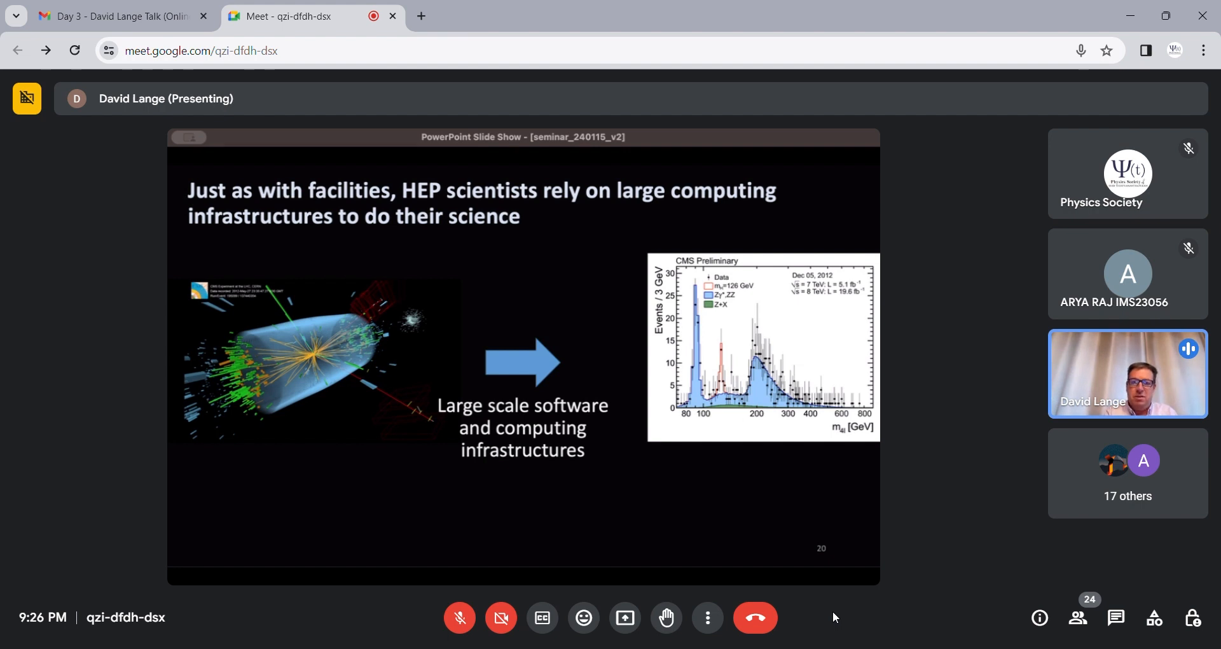
mouse_move(734, 359)
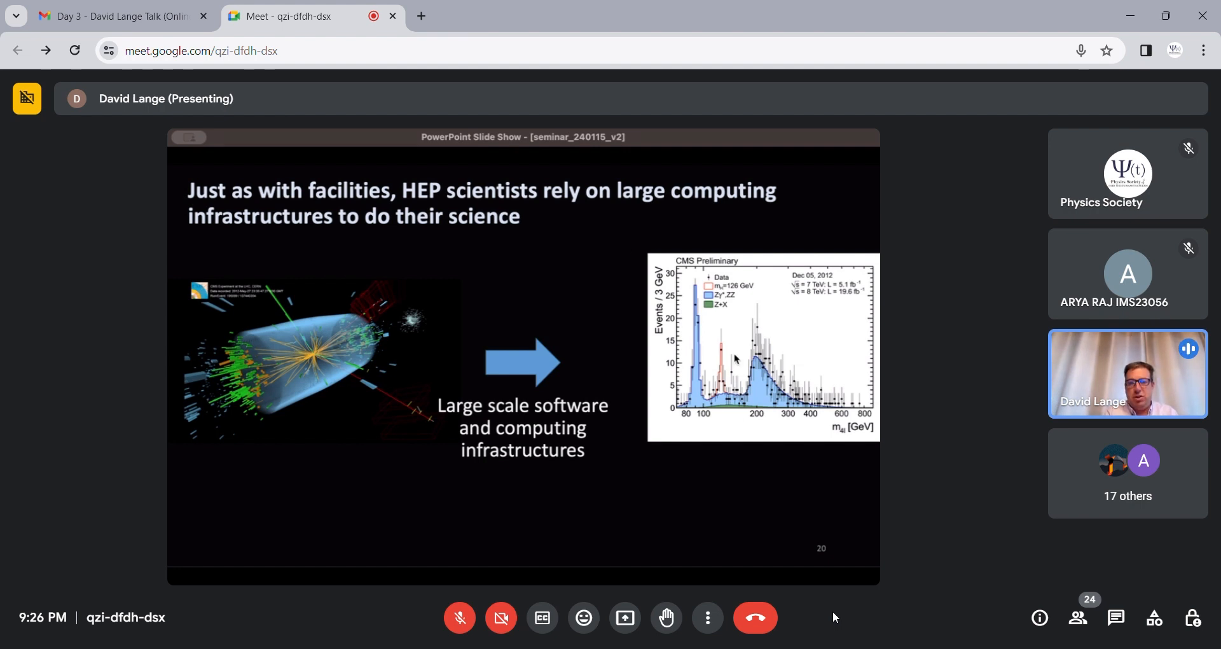
mouse_move(724, 401)
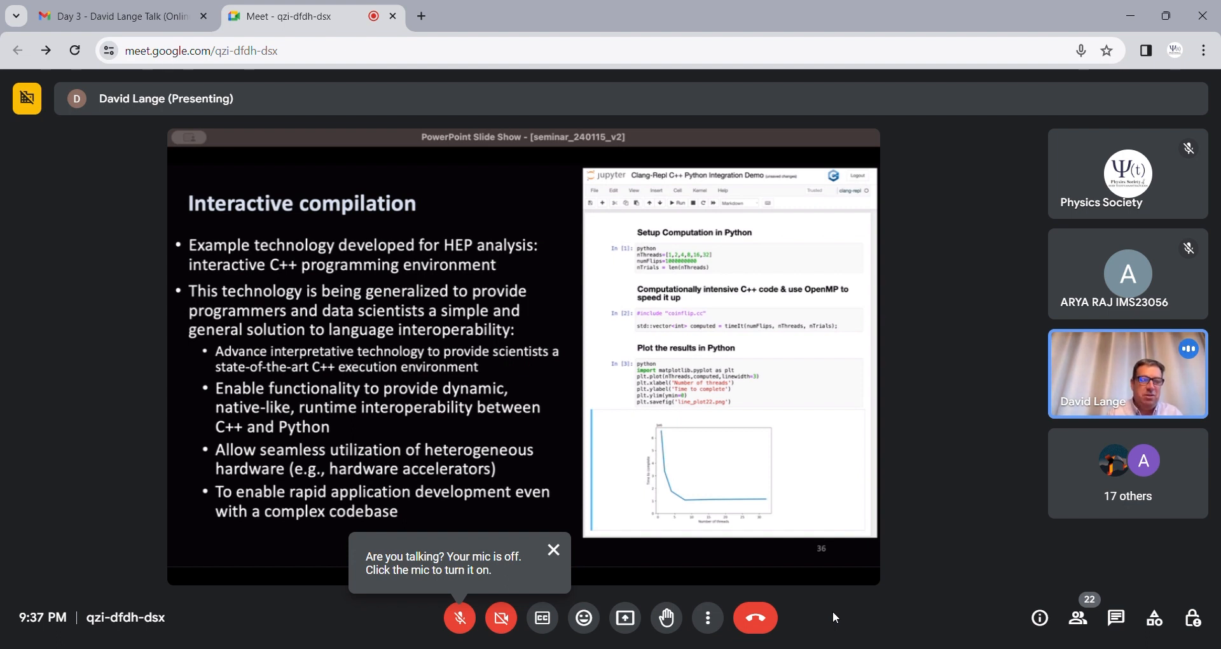
left_click(554, 550)
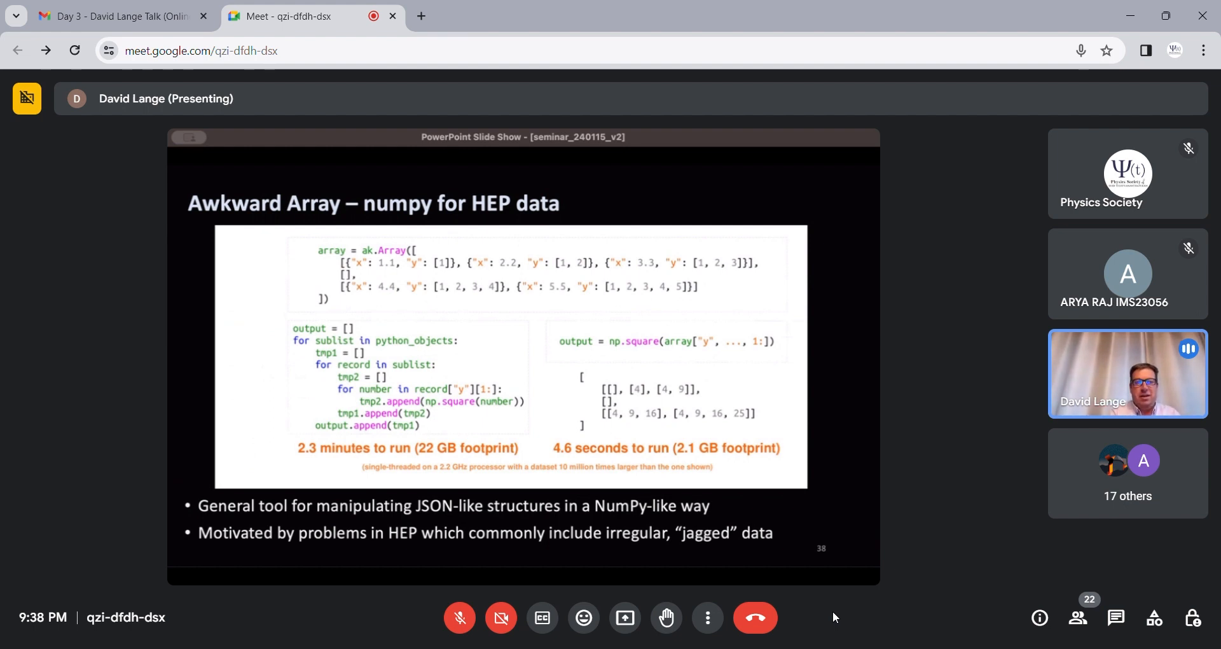
mouse_move(434, 301)
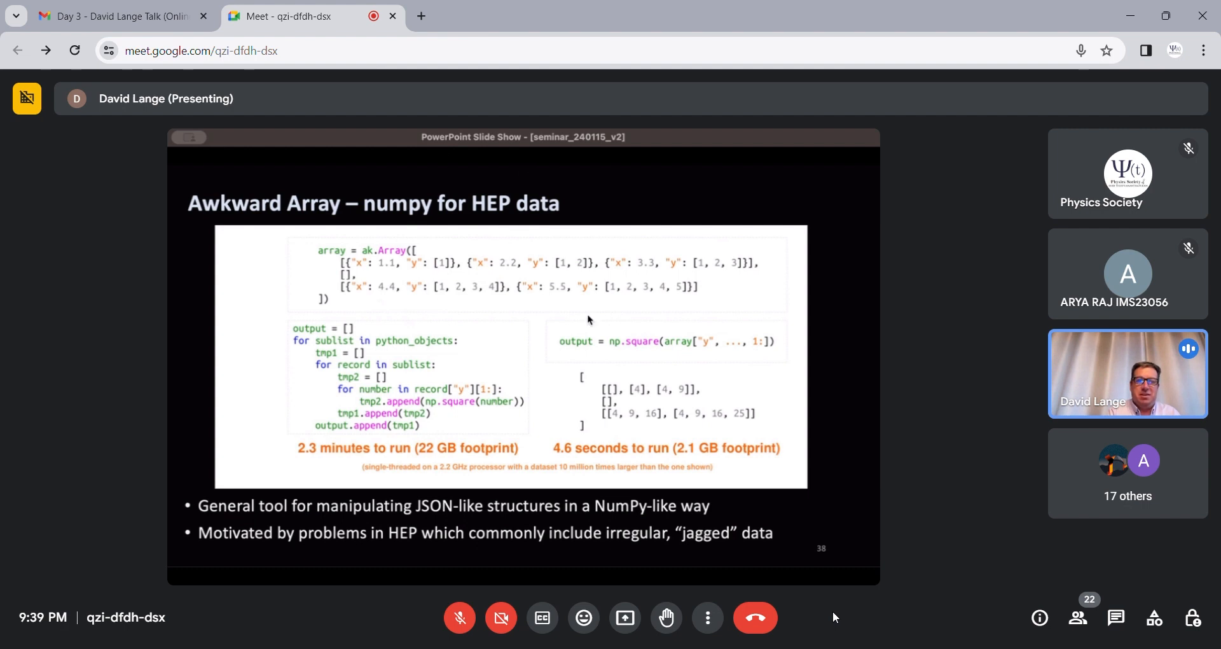
mouse_move(756, 419)
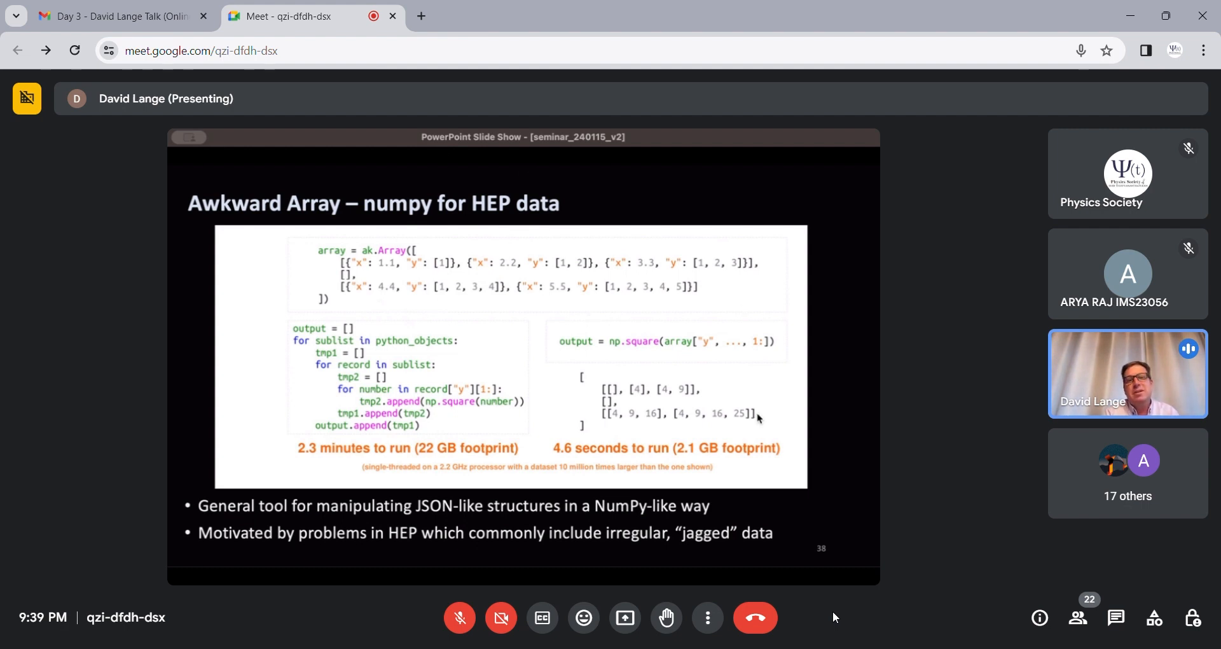
mouse_move(699, 400)
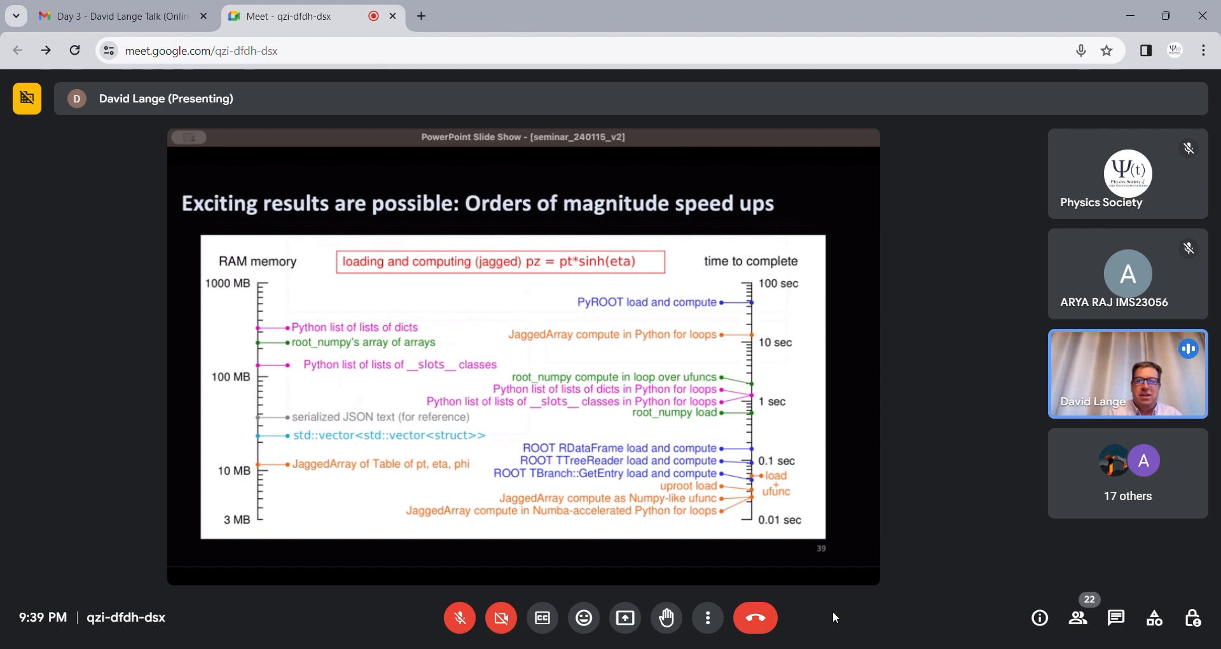
mouse_move(734, 331)
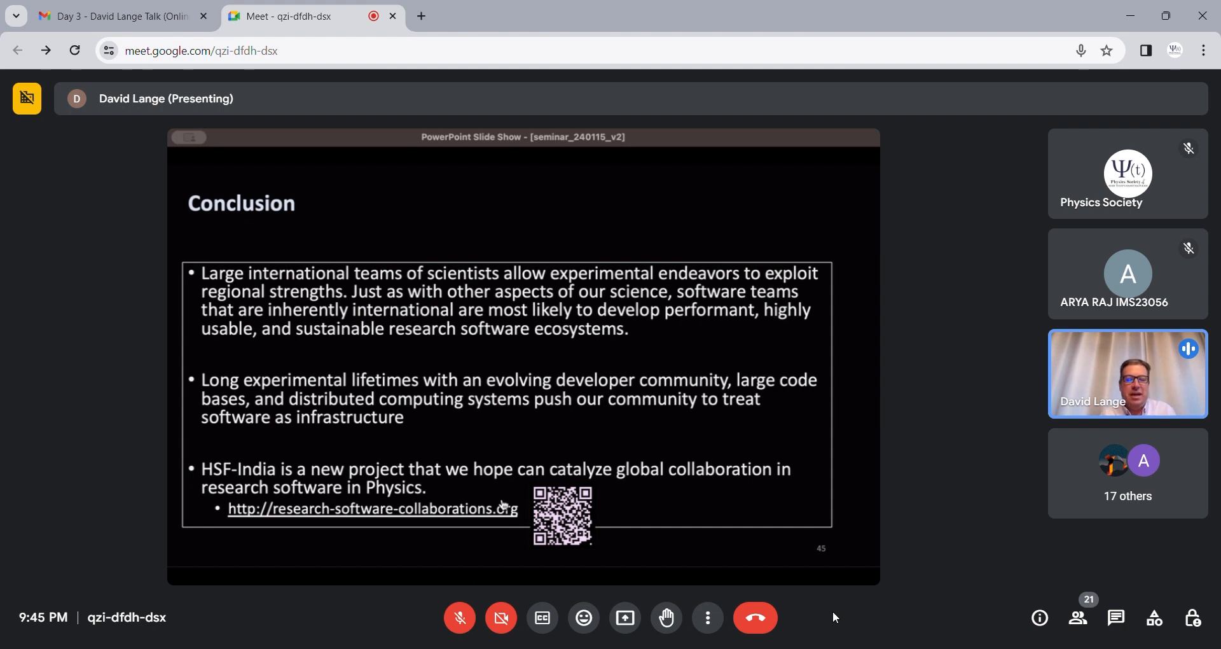
mouse_move(1188, 348)
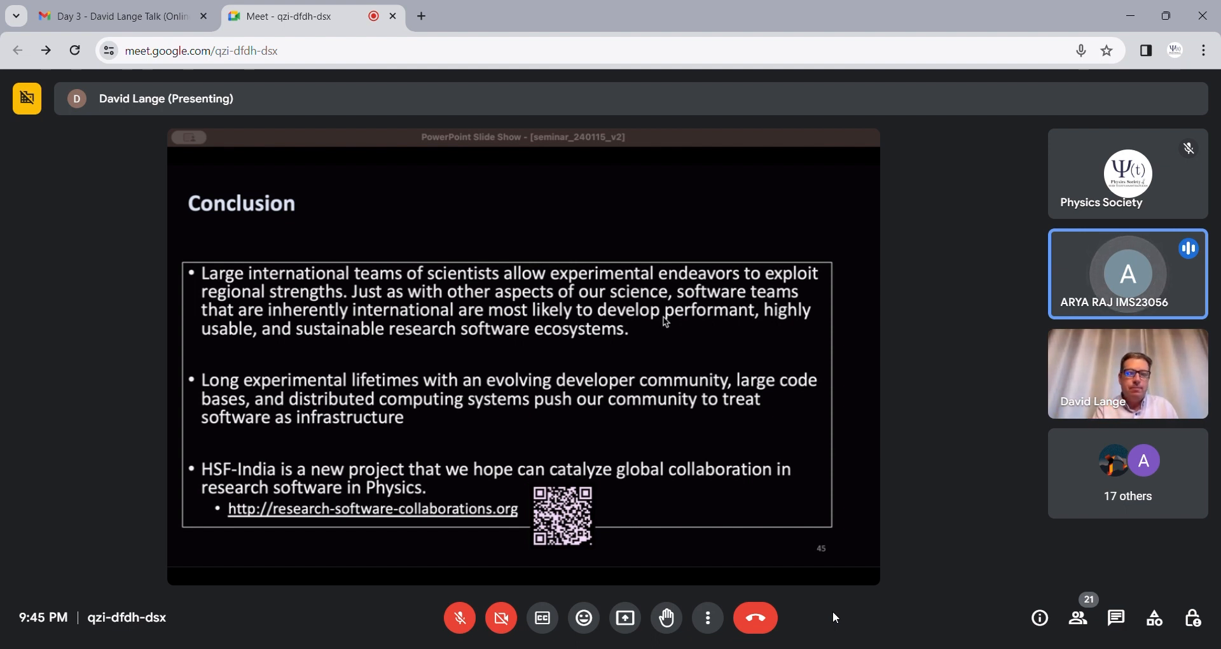
mouse_move(710, 346)
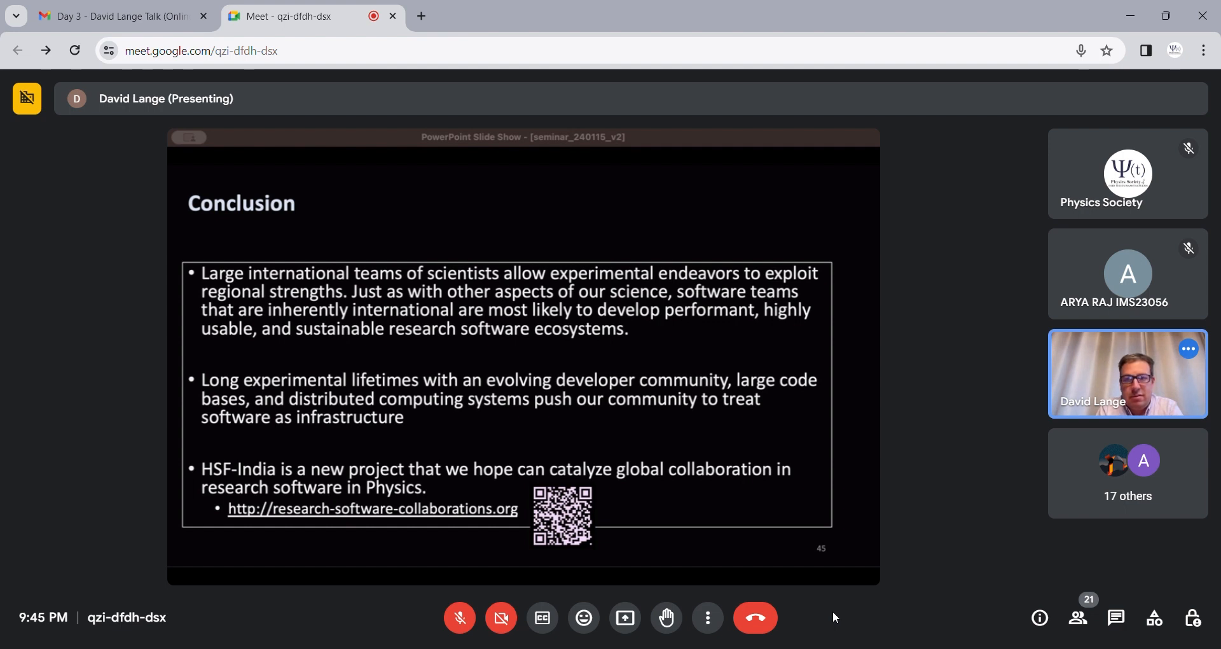
mouse_move(580, 326)
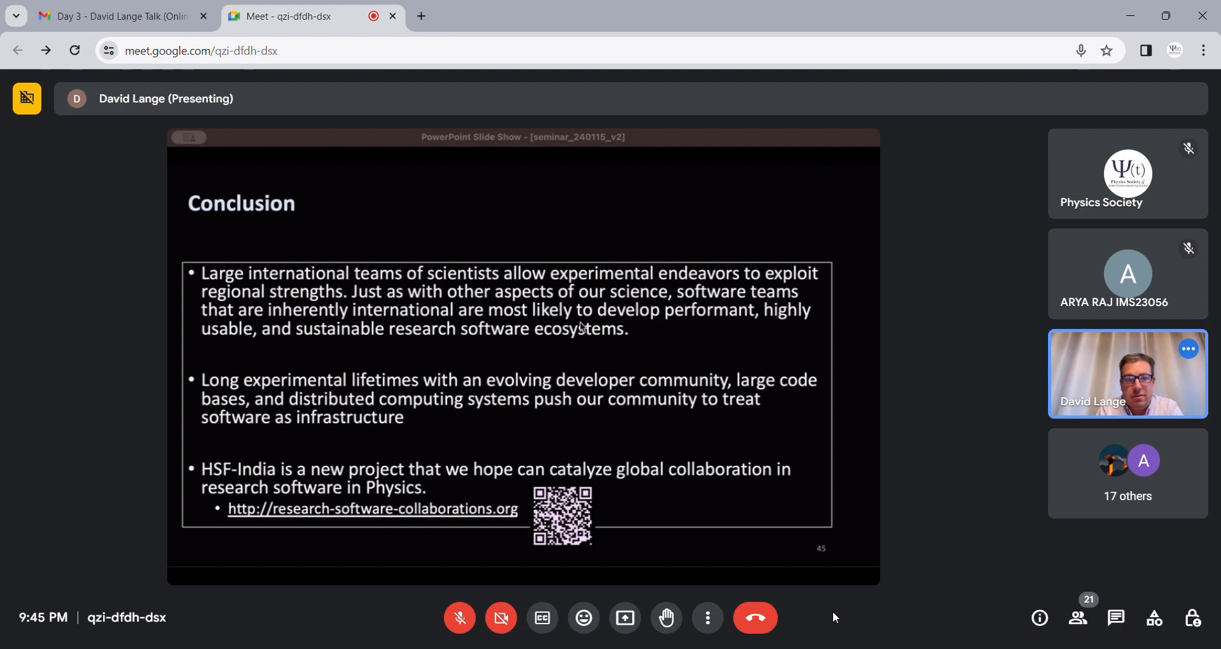
mouse_move(679, 399)
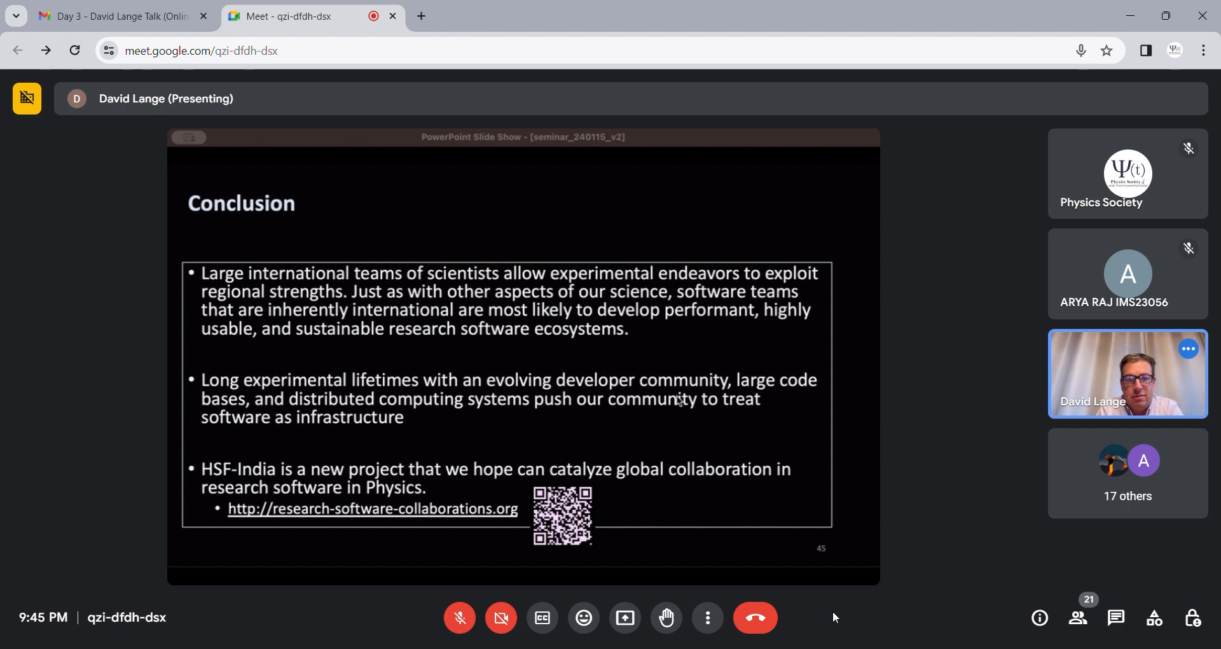
mouse_move(591, 434)
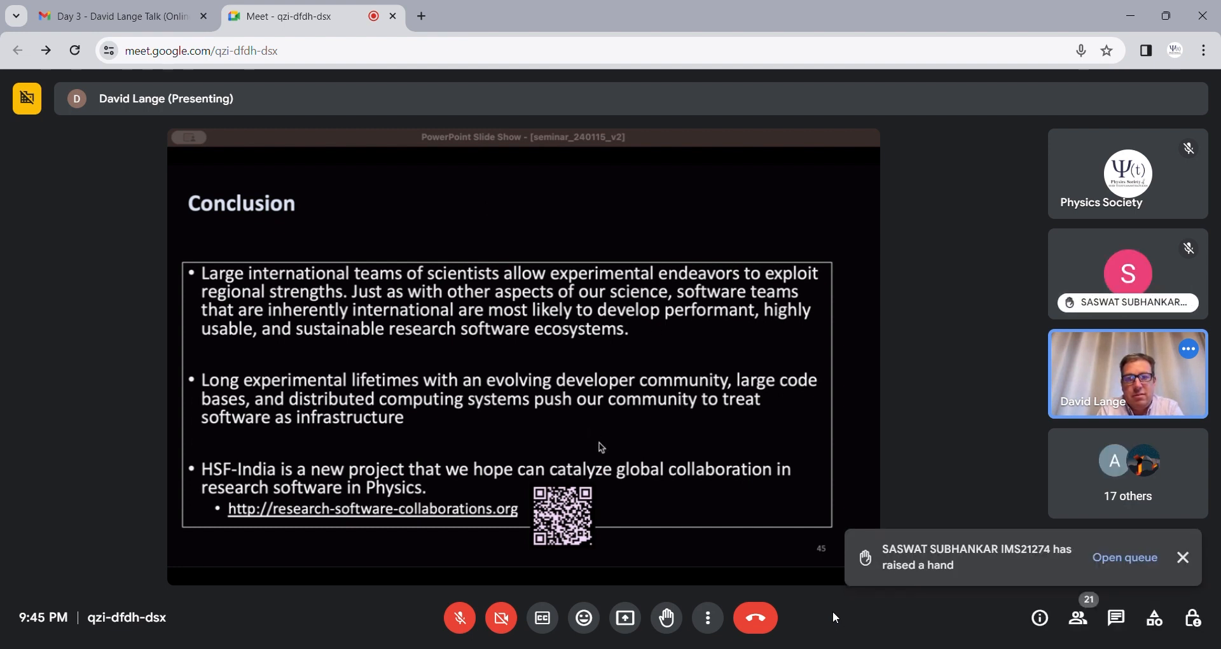
mouse_move(520, 489)
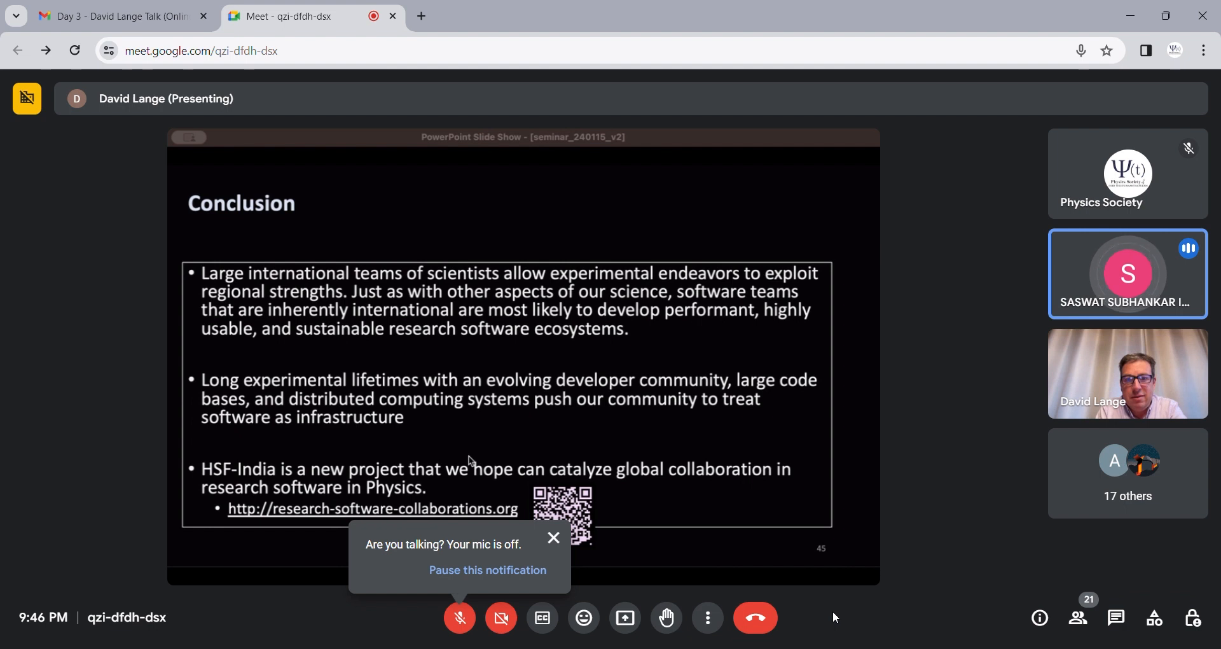
mouse_move(553, 537)
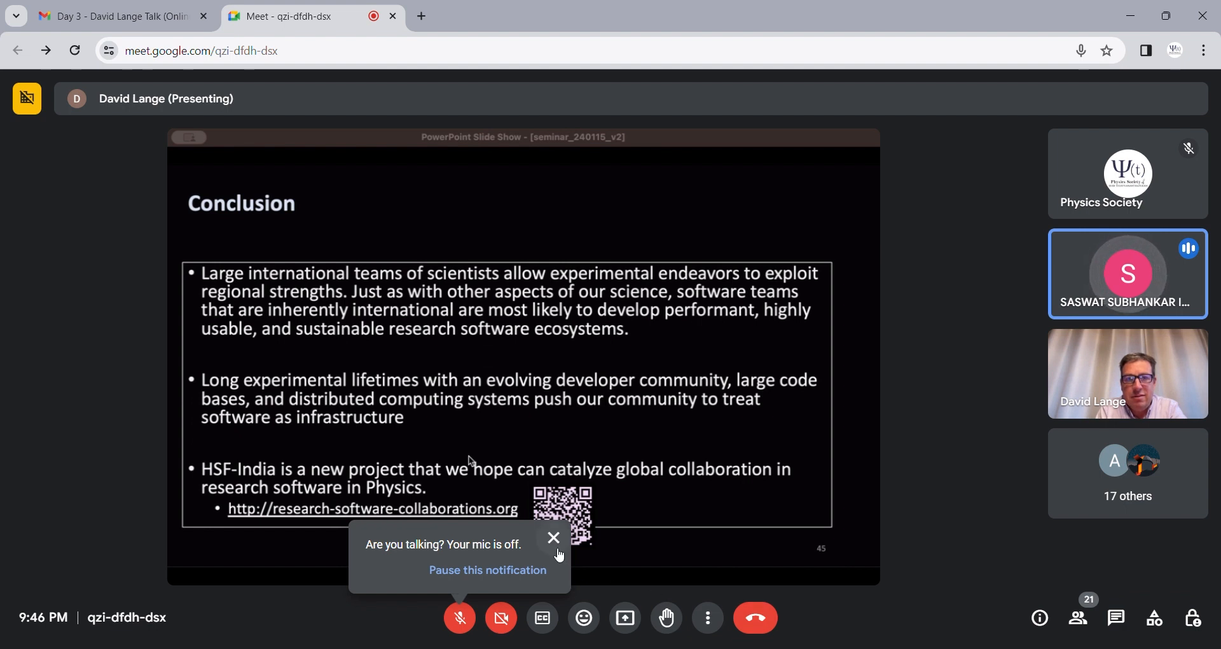
Dismiss the 'Your mic is off' reminder while the Conclusion slide stays shared.
left_click(553, 536)
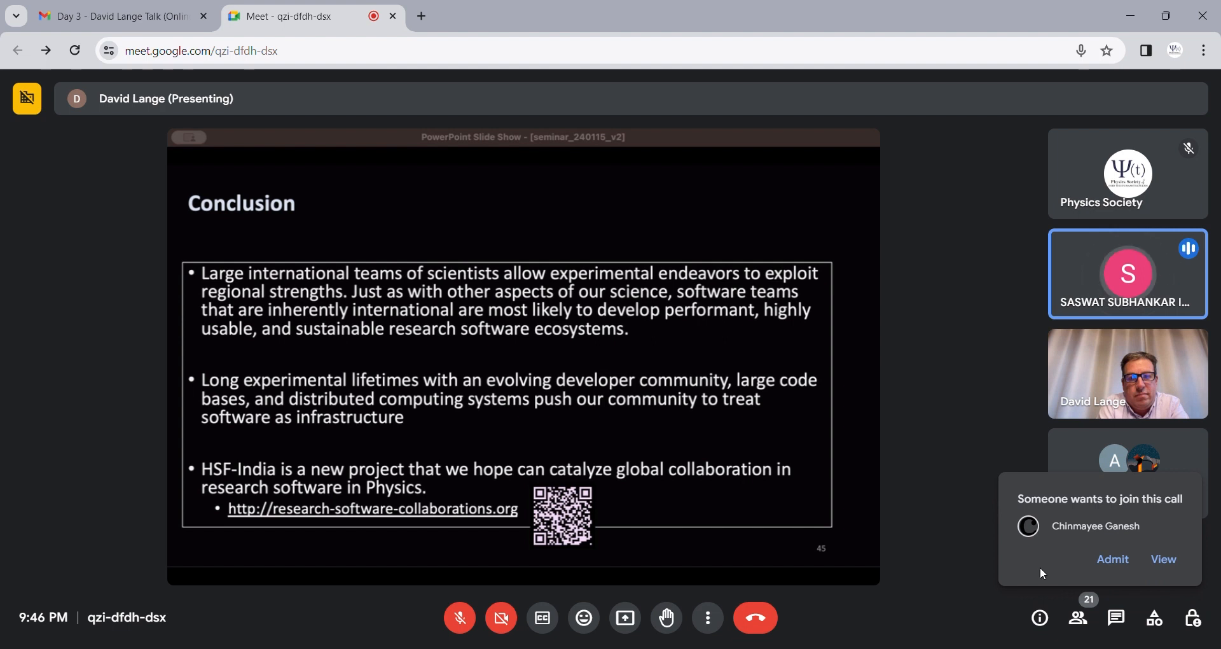
left_click(1112, 558)
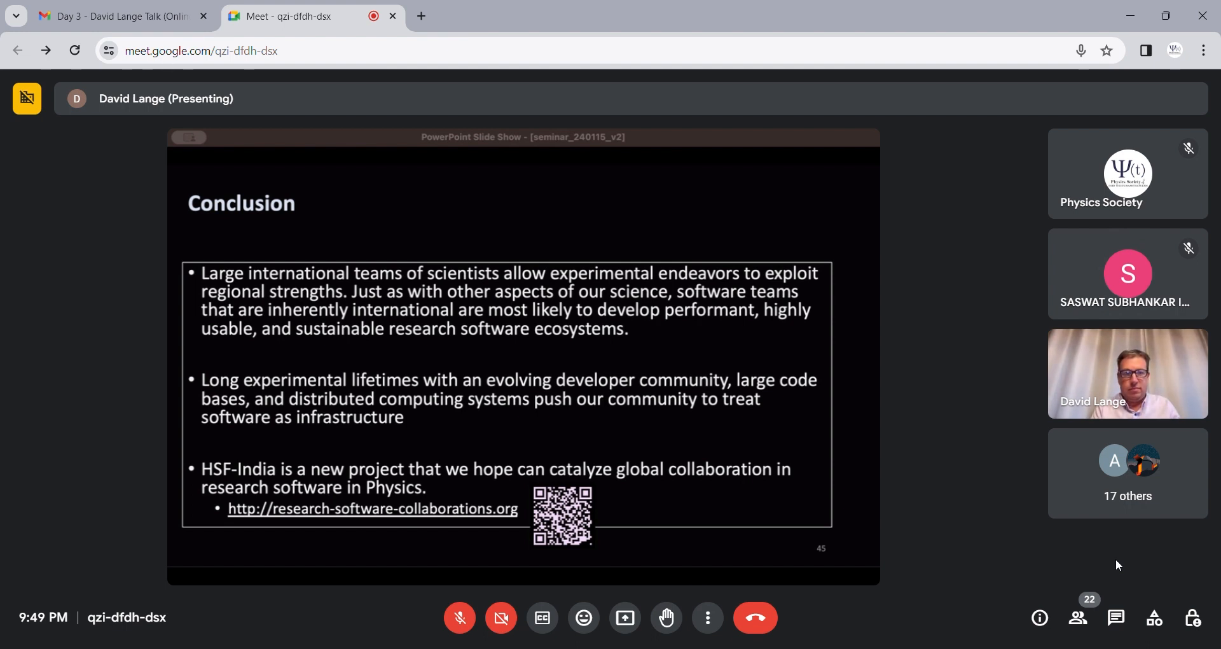
mouse_move(525, 427)
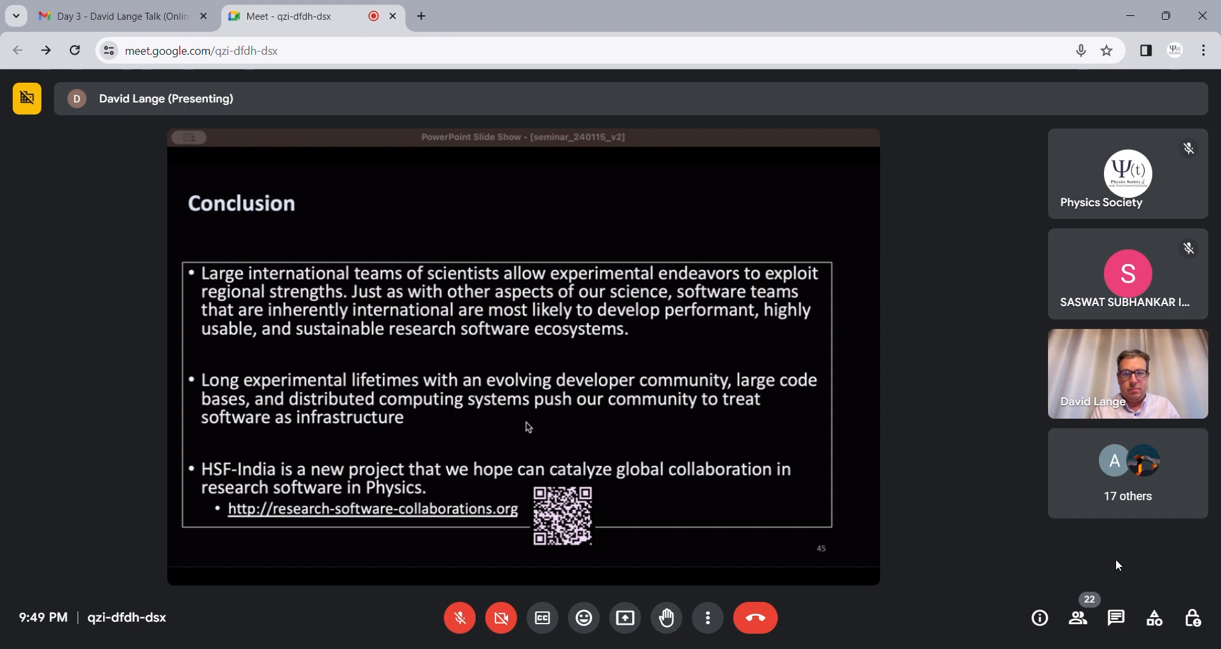
mouse_move(591, 612)
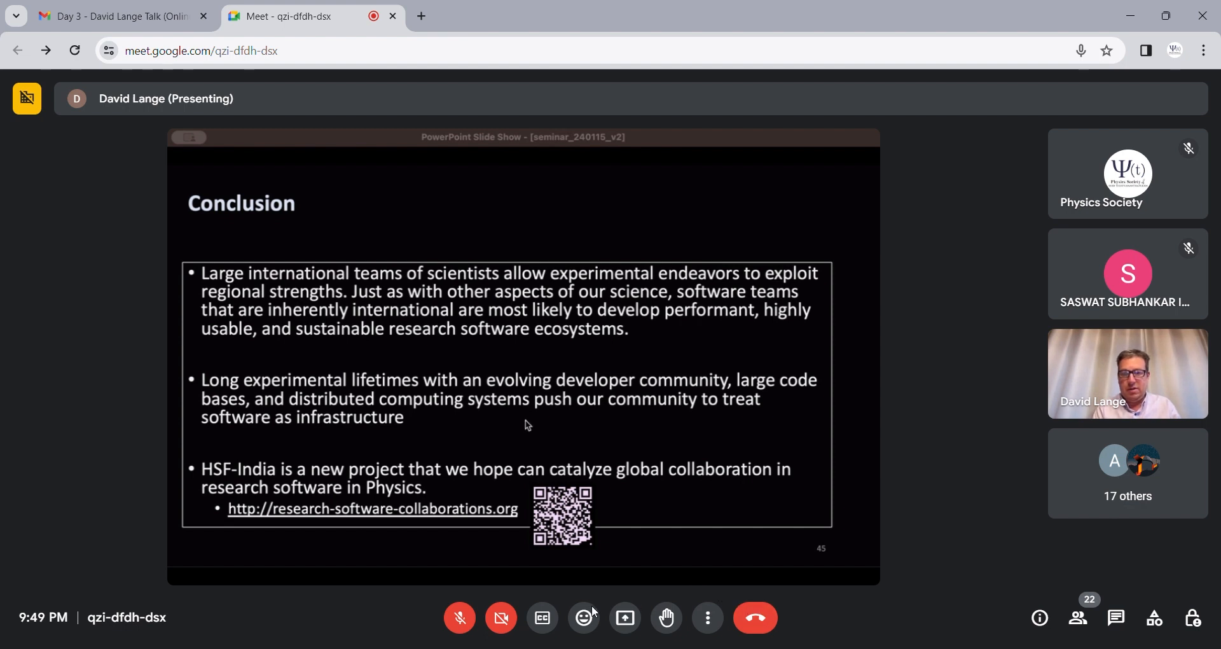
mouse_move(459, 617)
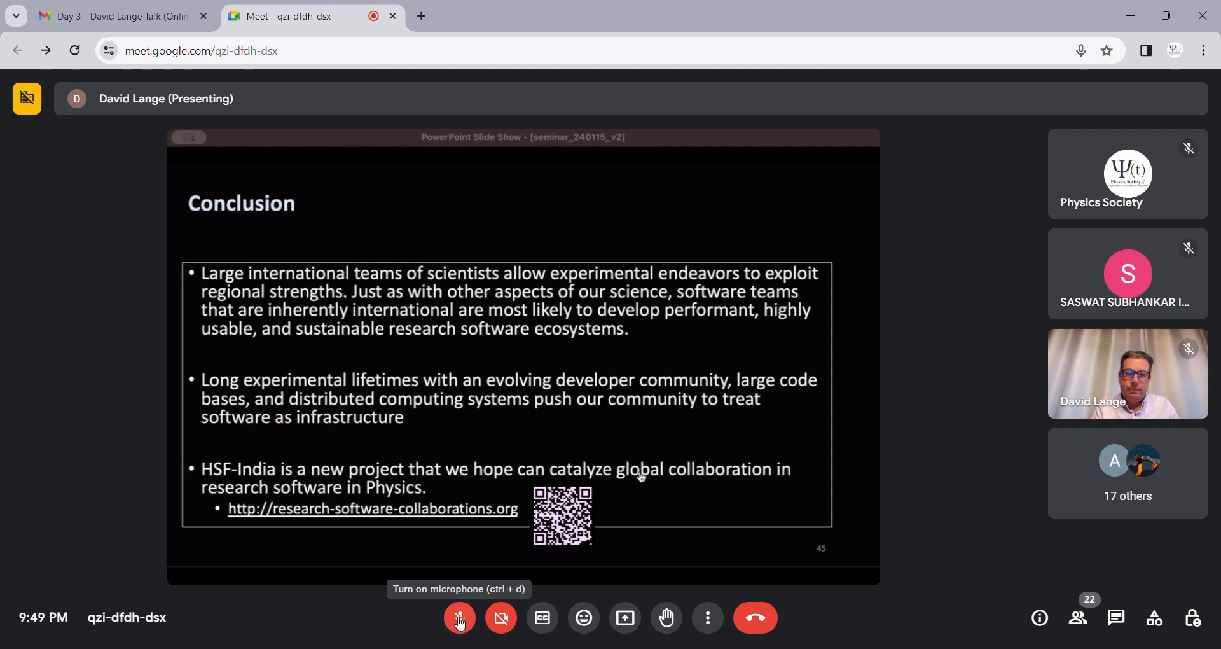
mouse_move(656, 425)
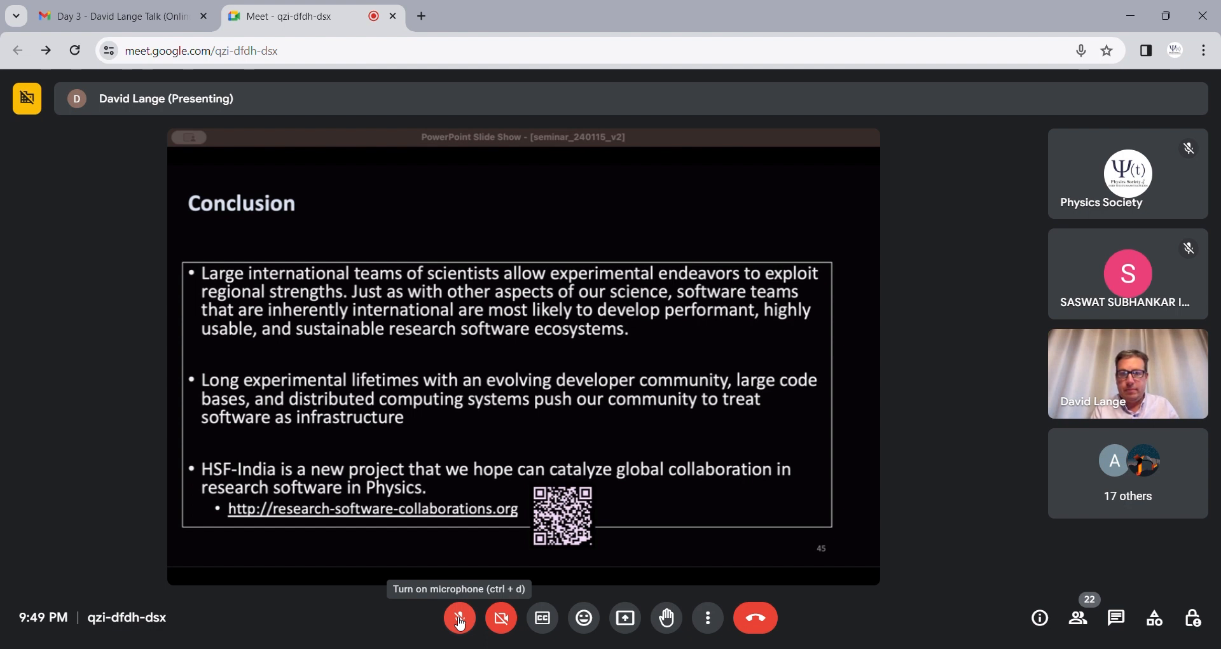
mouse_move(787, 431)
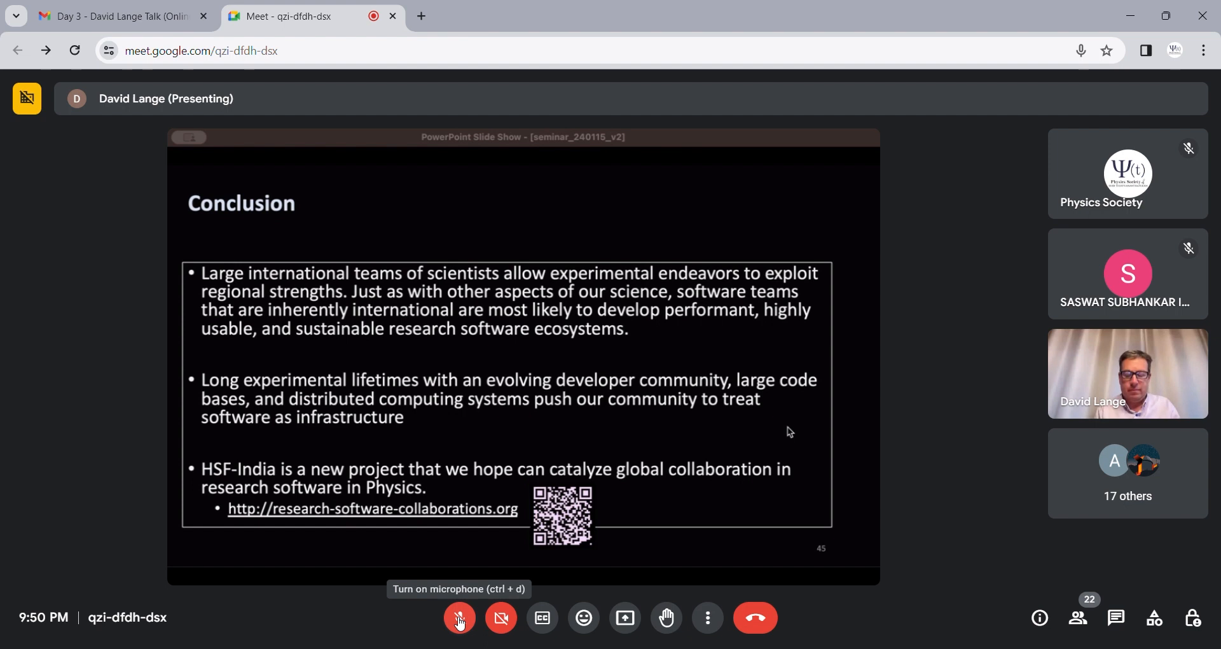
Unmute the Physics Society microphone to speak during the Q&A.
left_click(459, 617)
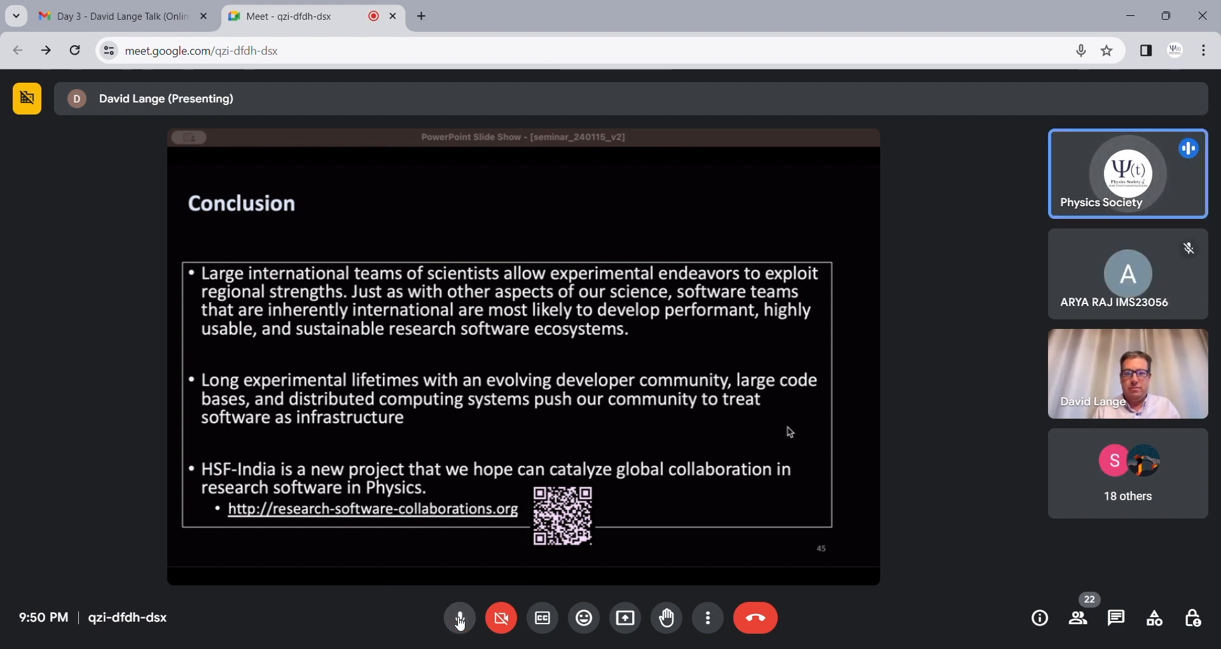
left_click(460, 618)
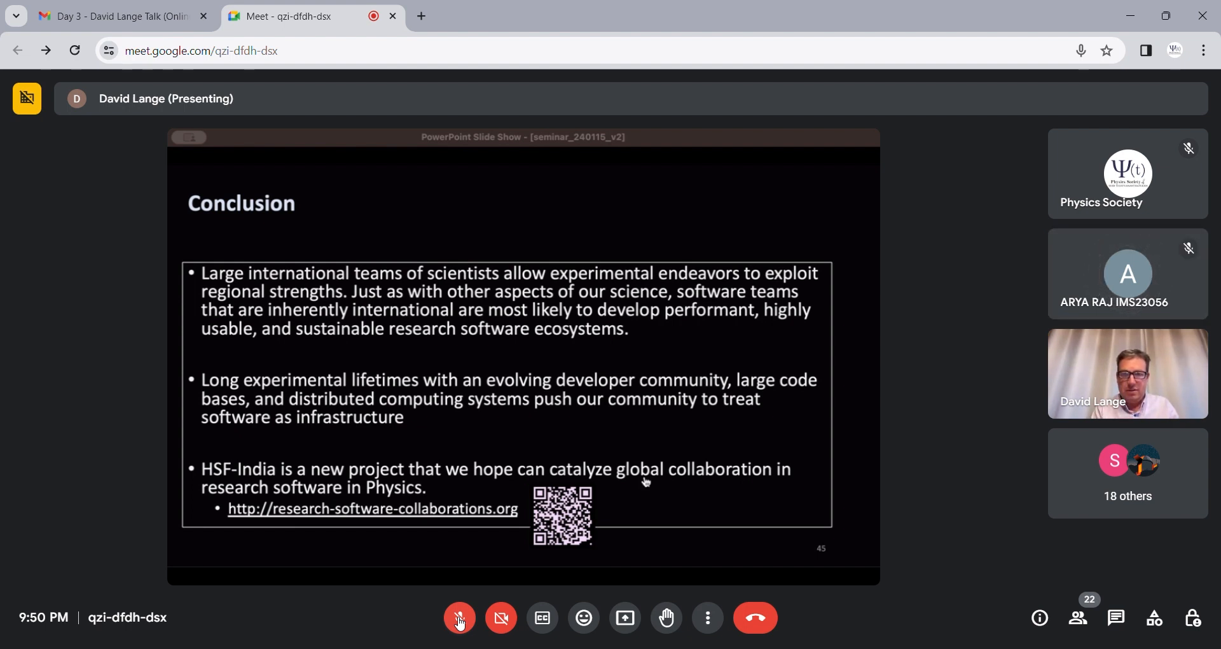
mouse_move(679, 422)
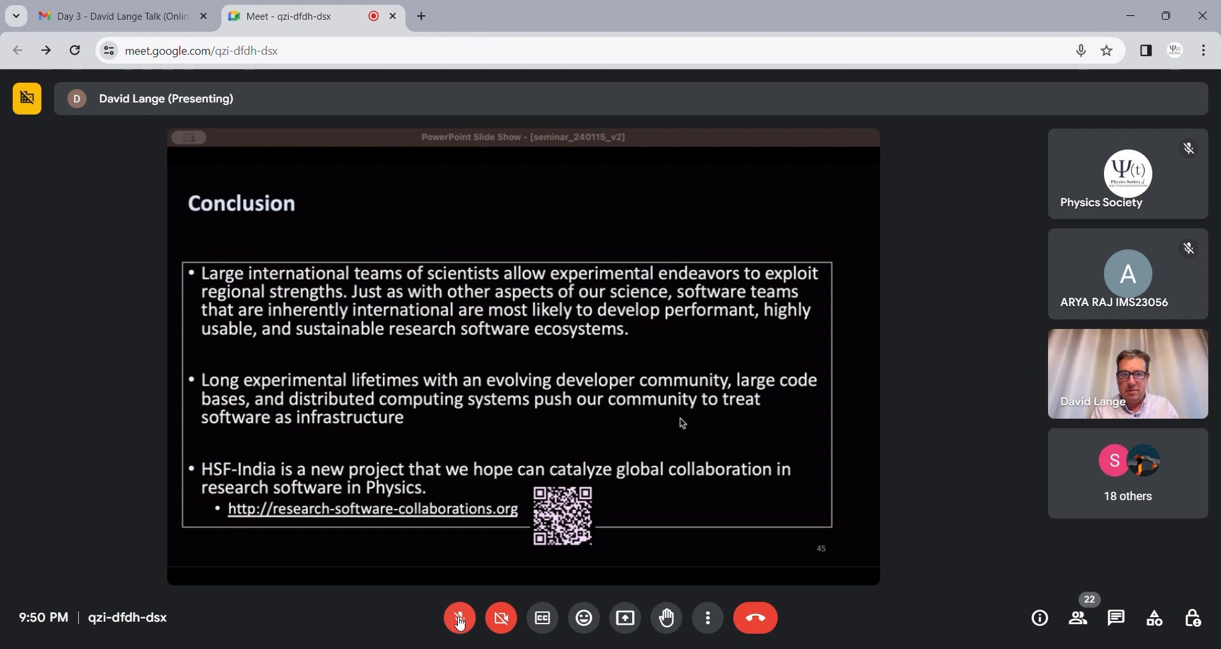
mouse_move(730, 373)
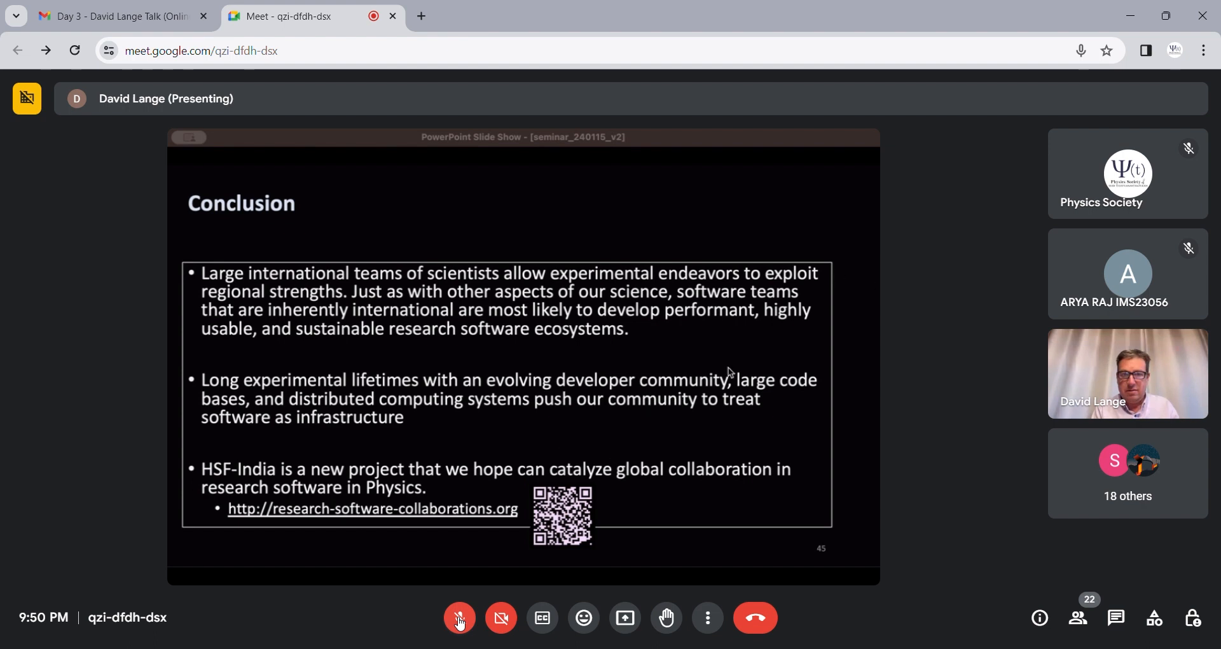
mouse_move(835, 255)
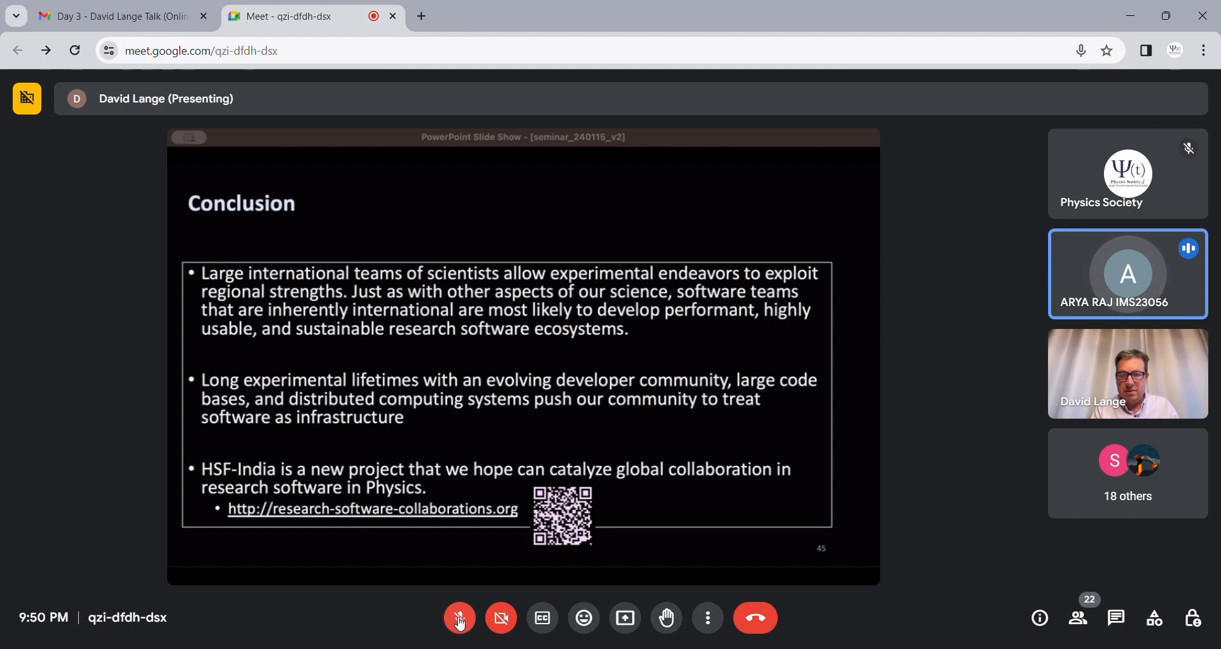
mouse_move(674, 411)
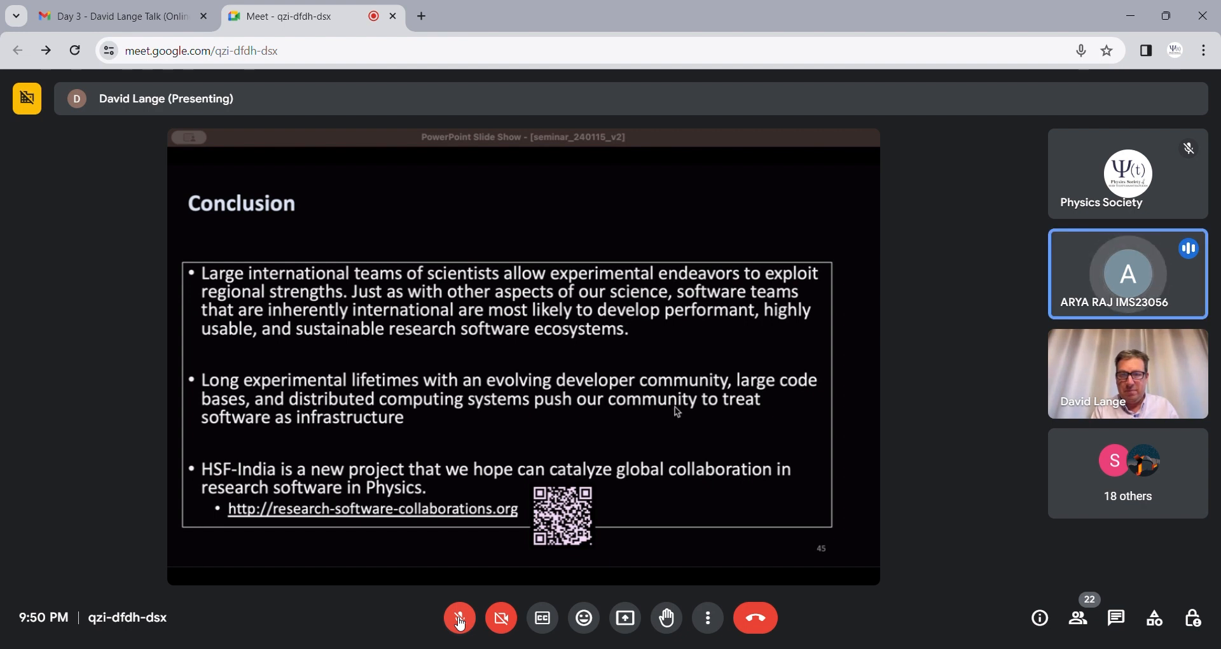
mouse_move(787, 395)
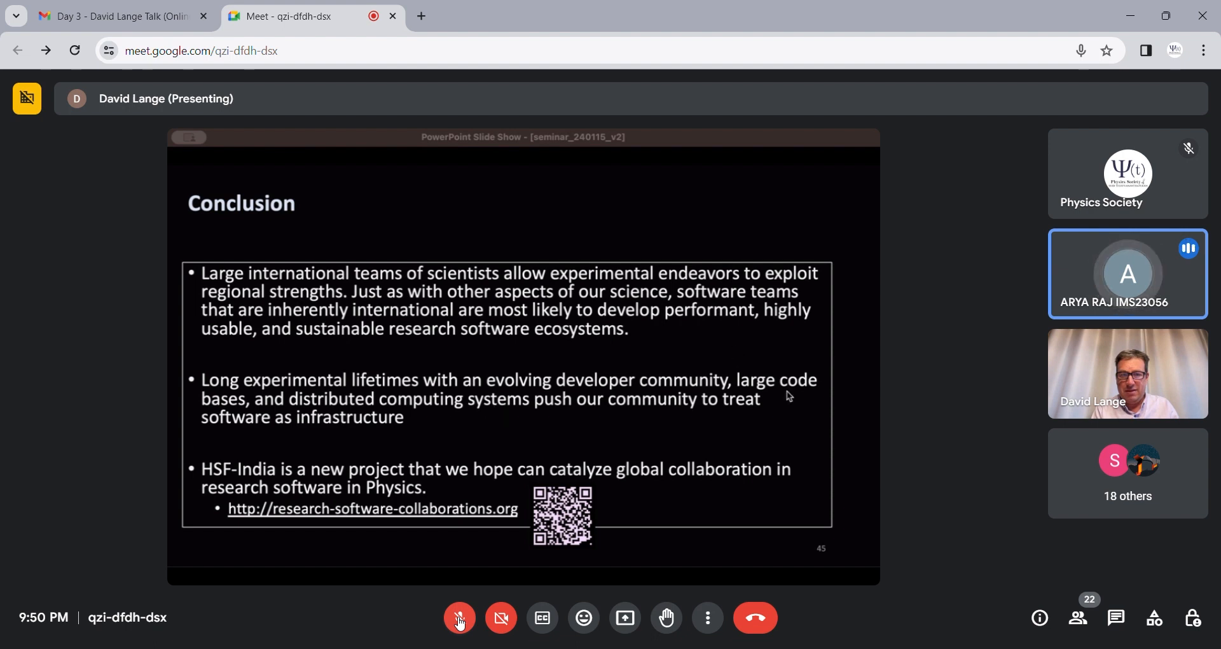
mouse_move(658, 447)
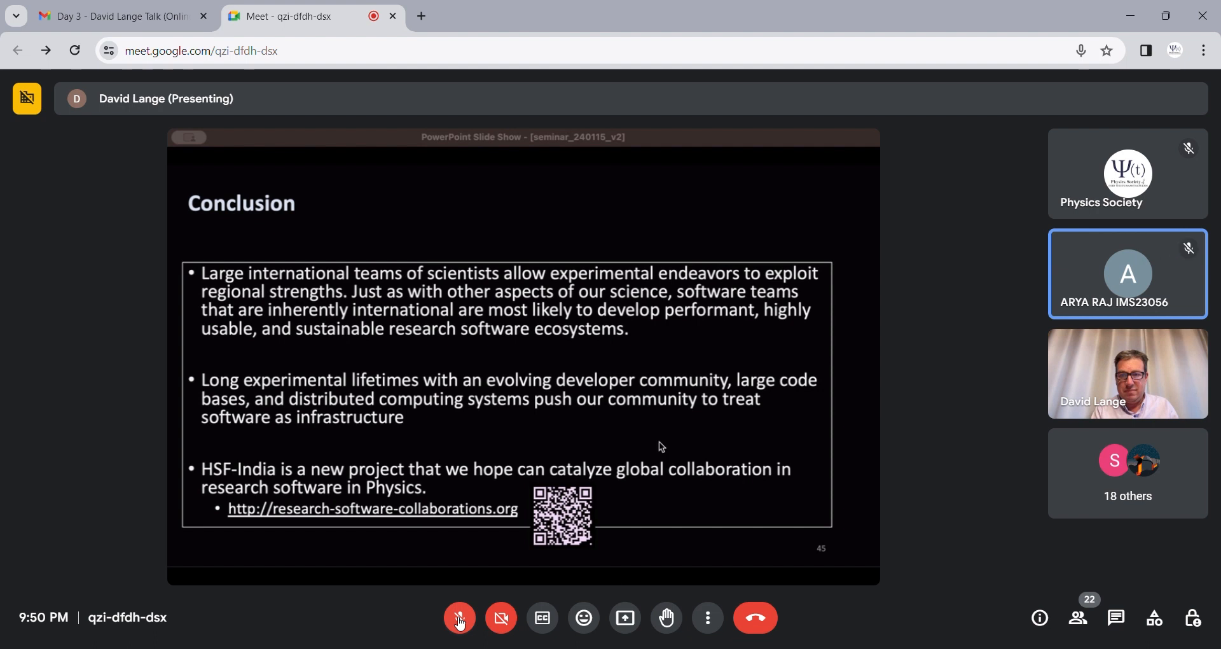
left_click(459, 617)
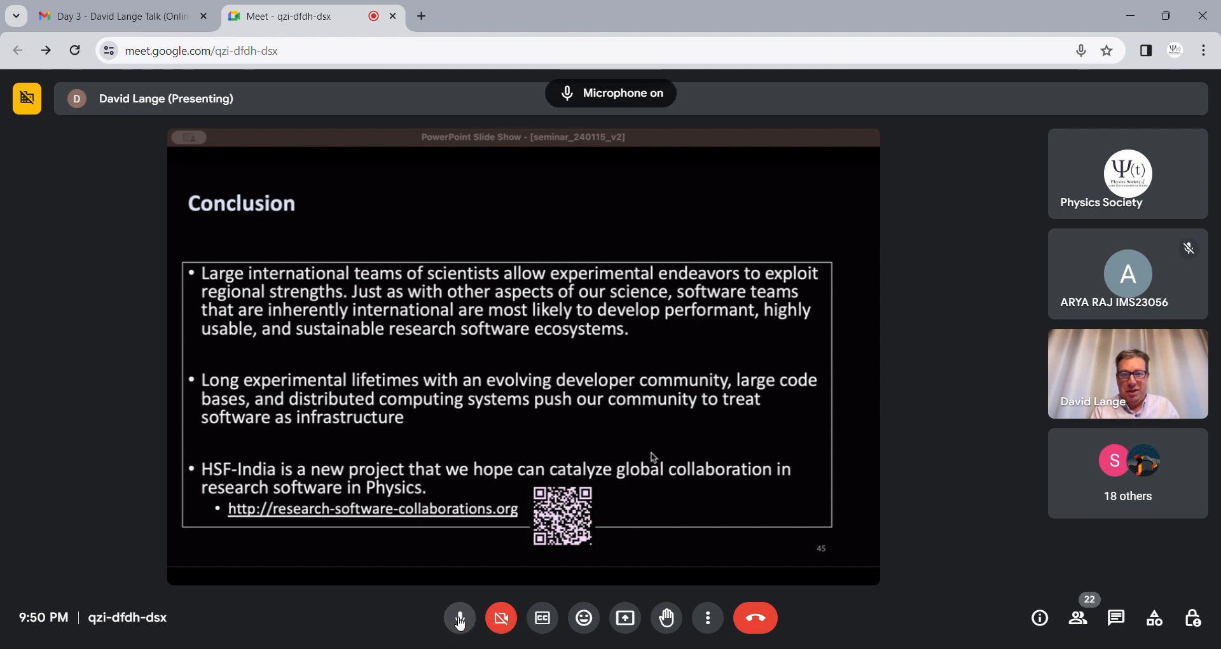